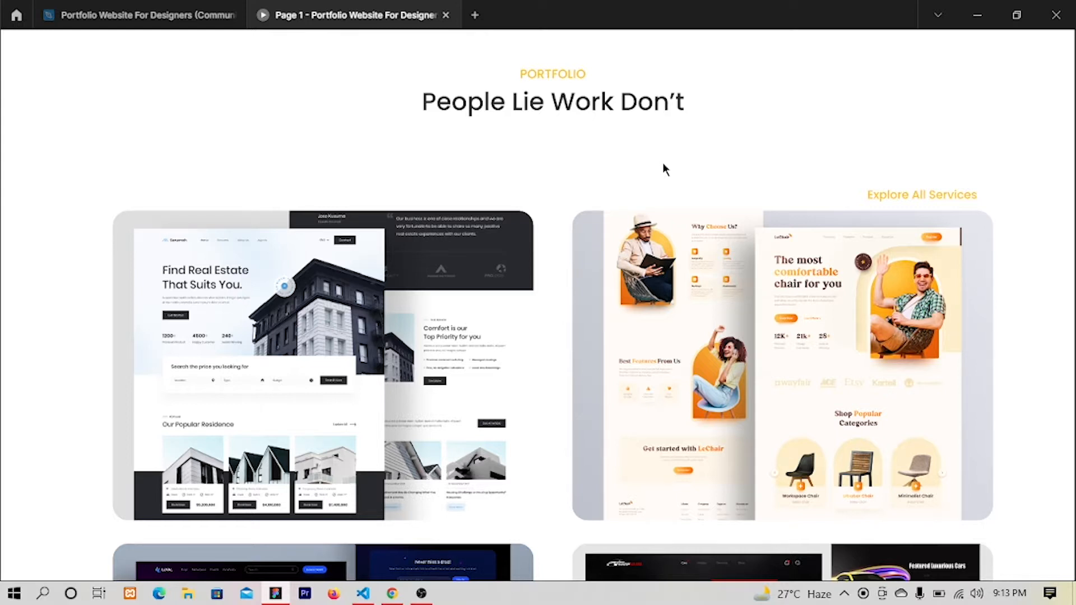
{"action": "mouse_move", "coordinate": [583, 85]}
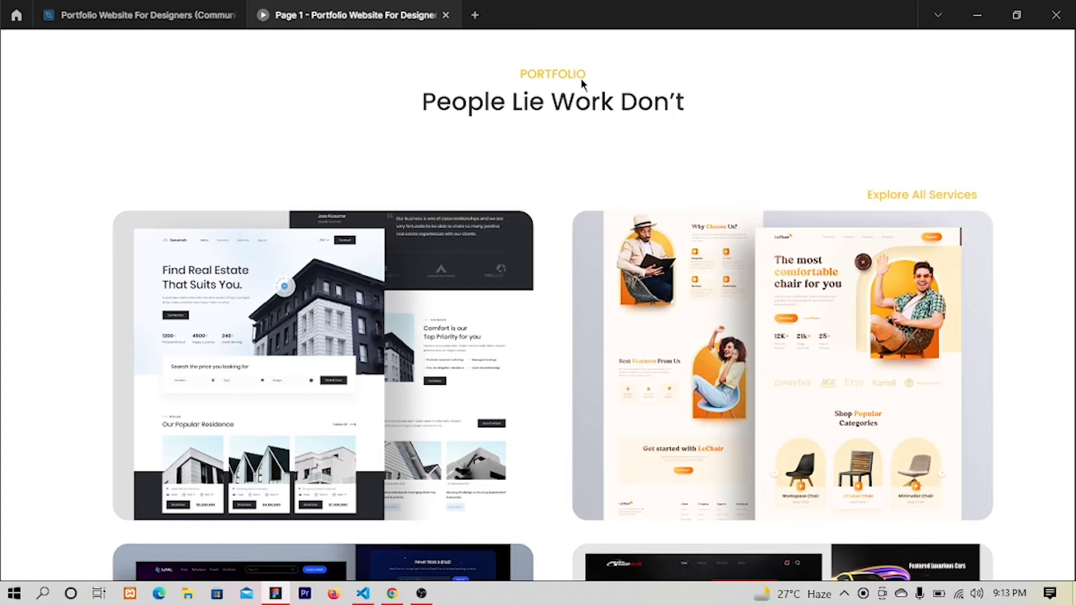
{"action": "mouse_move", "coordinate": [637, 313]}
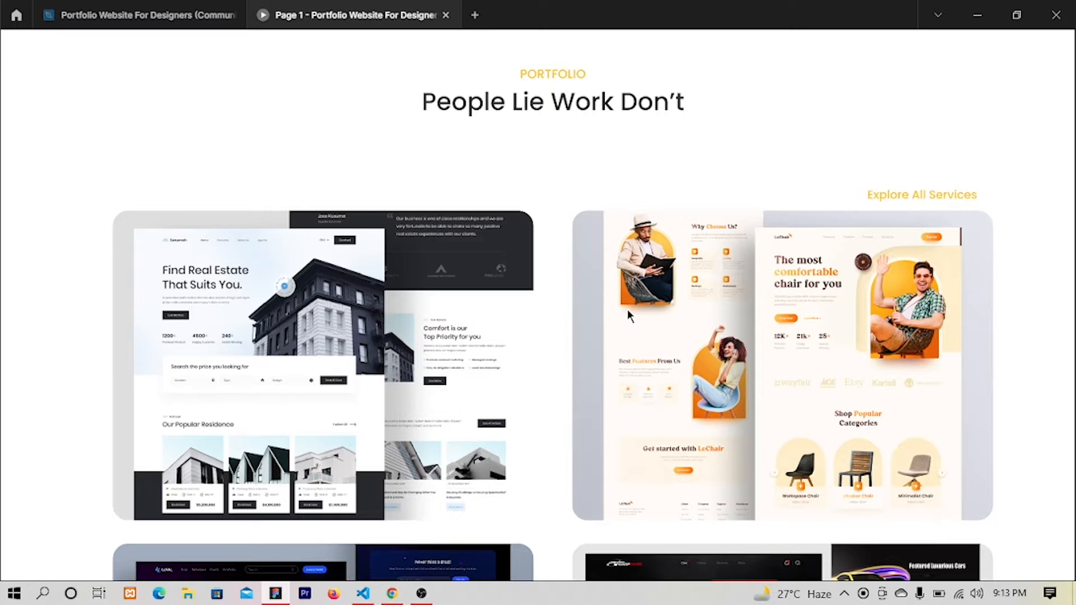
{"action": "mouse_move", "coordinate": [529, 367]}
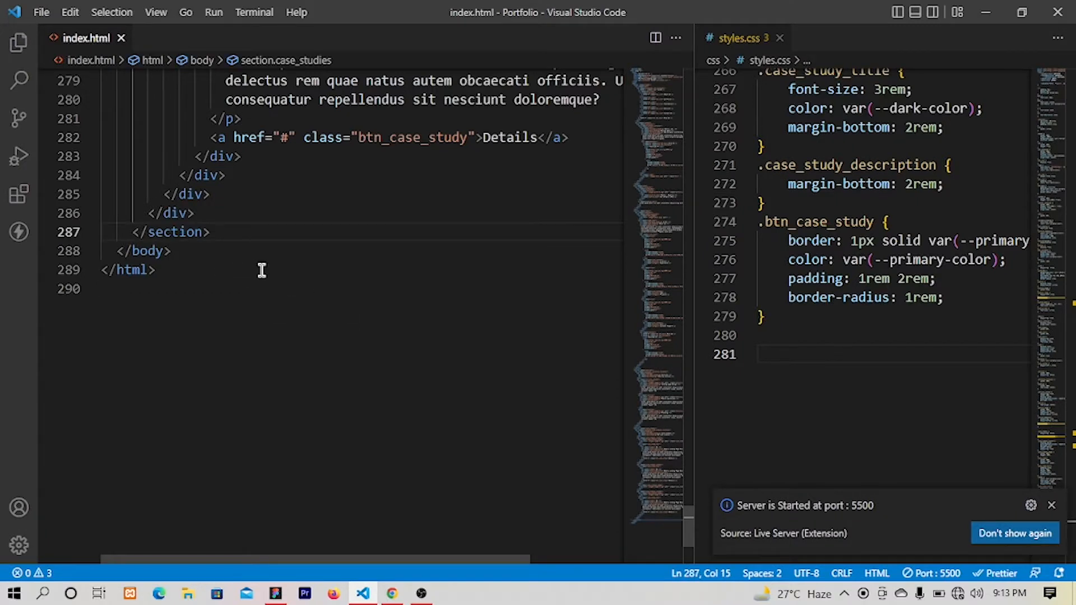
Add a new section with class portfolio below the case studies section via Emmet
{"action": "type", "text": "sect"}
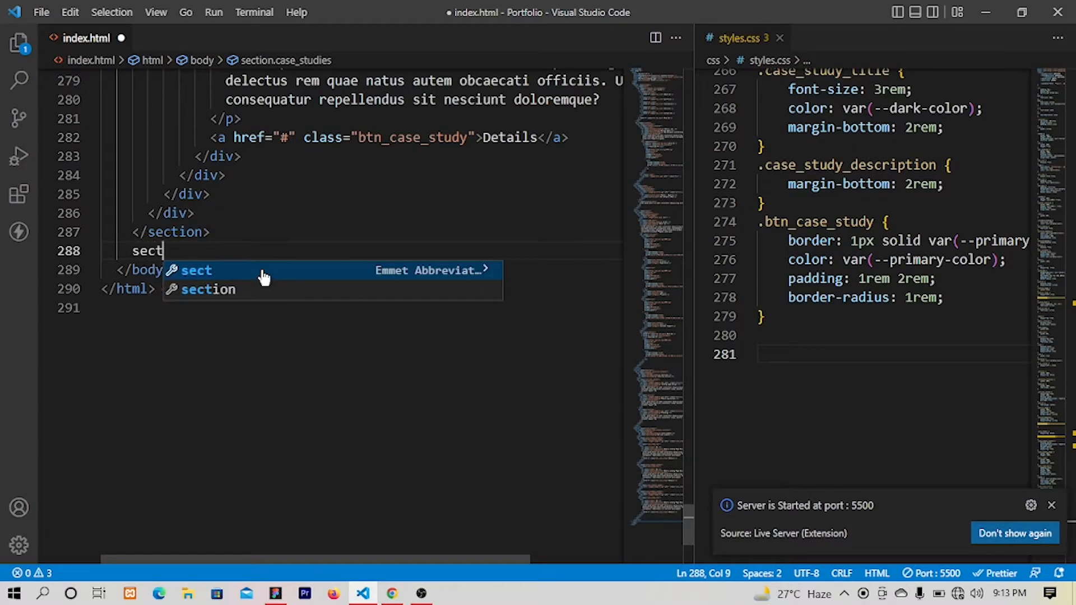
{"action": "type", "text": "ion.port"}
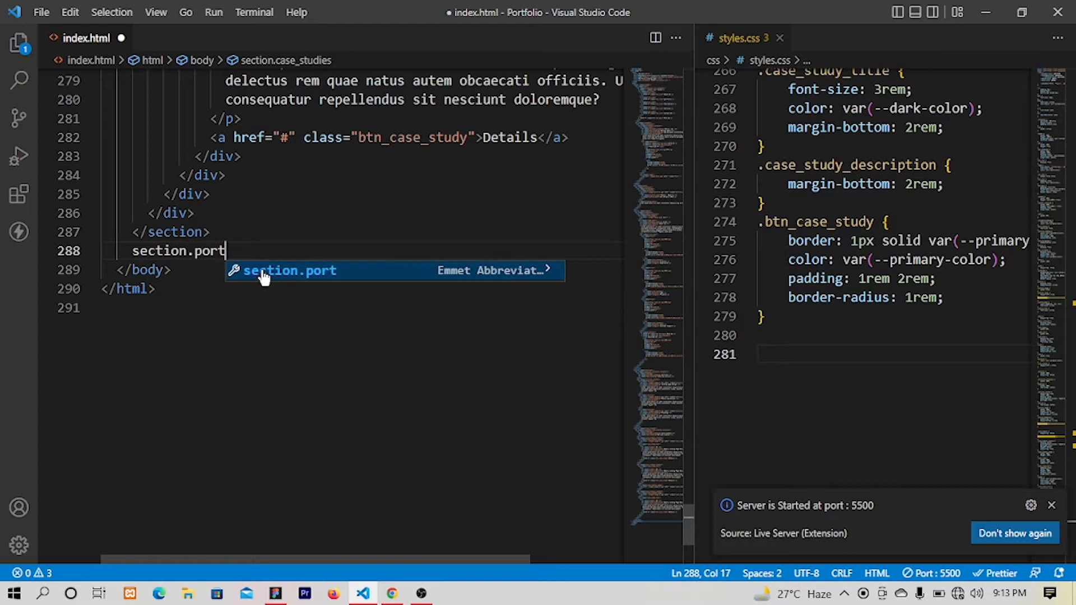
{"action": "type", "text": "fol"}
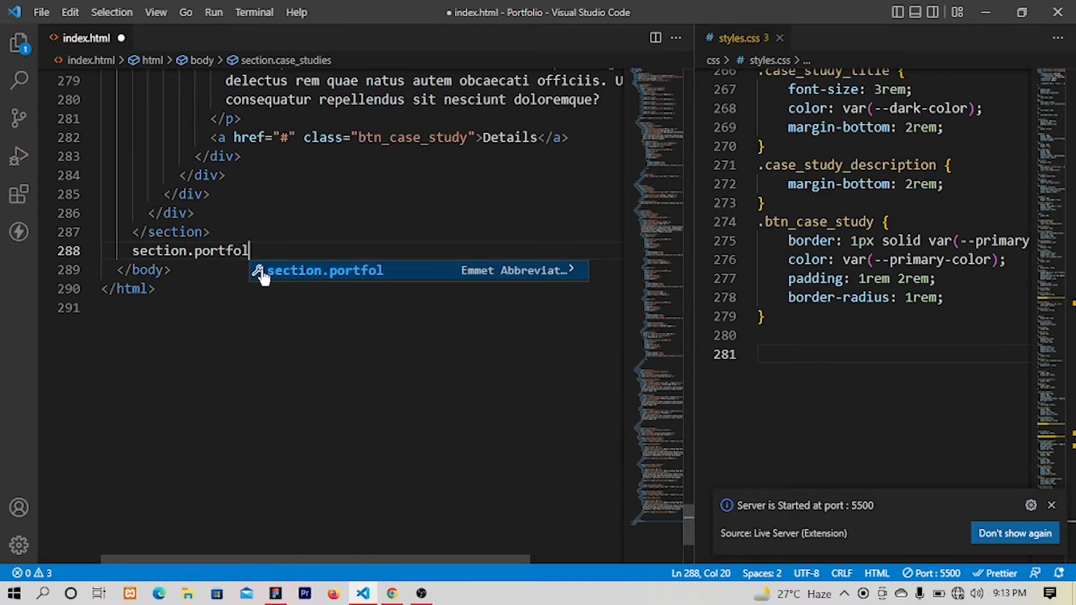
{"action": "key", "text": "Tab"}
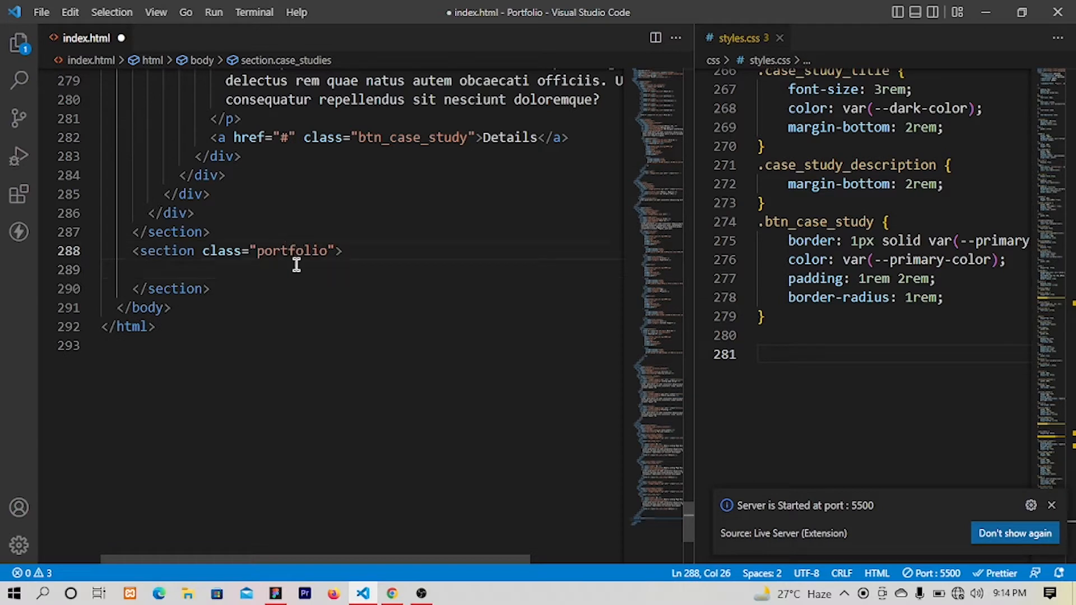
{"action": "double_click", "coordinate": [291, 250]}
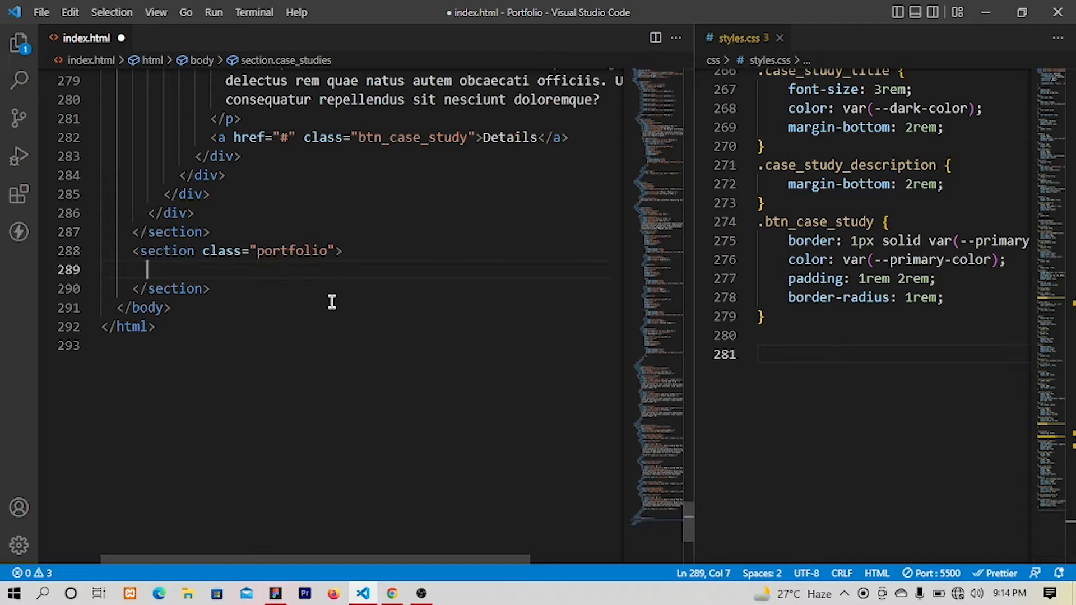
Inside it add a div with classes container and portfolio_container
{"action": "type", "text": ".conta"}
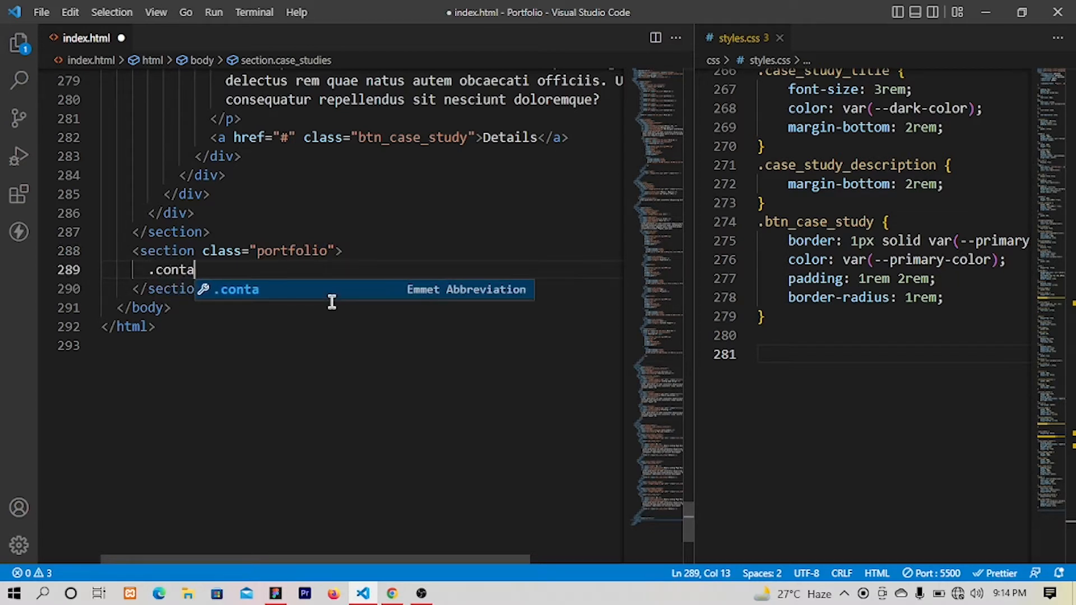
{"action": "key", "text": "Tab"}
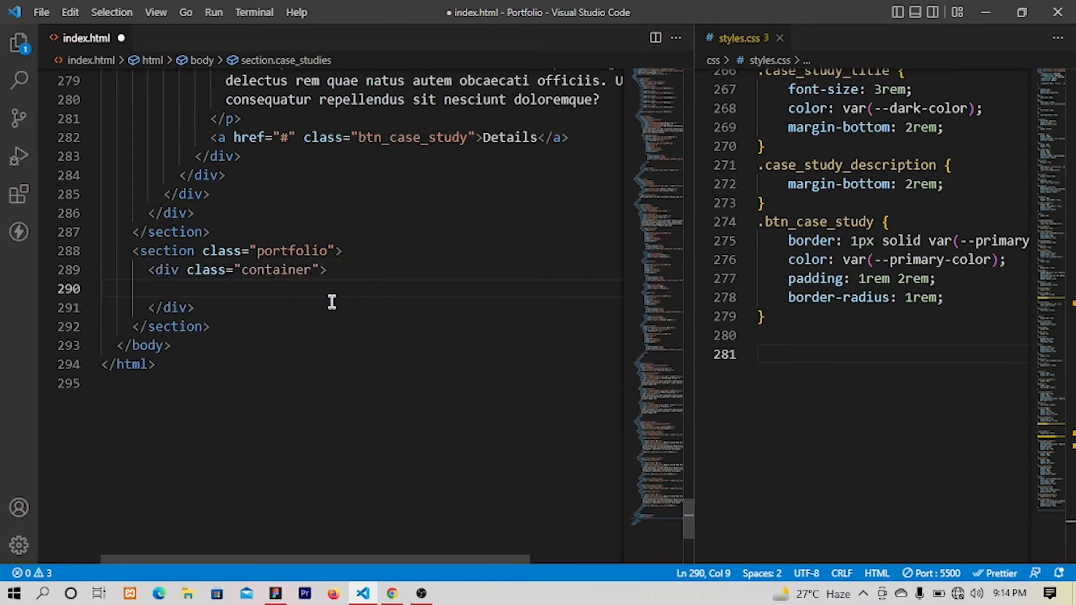
{"action": "left_click", "coordinate": [302, 270]}
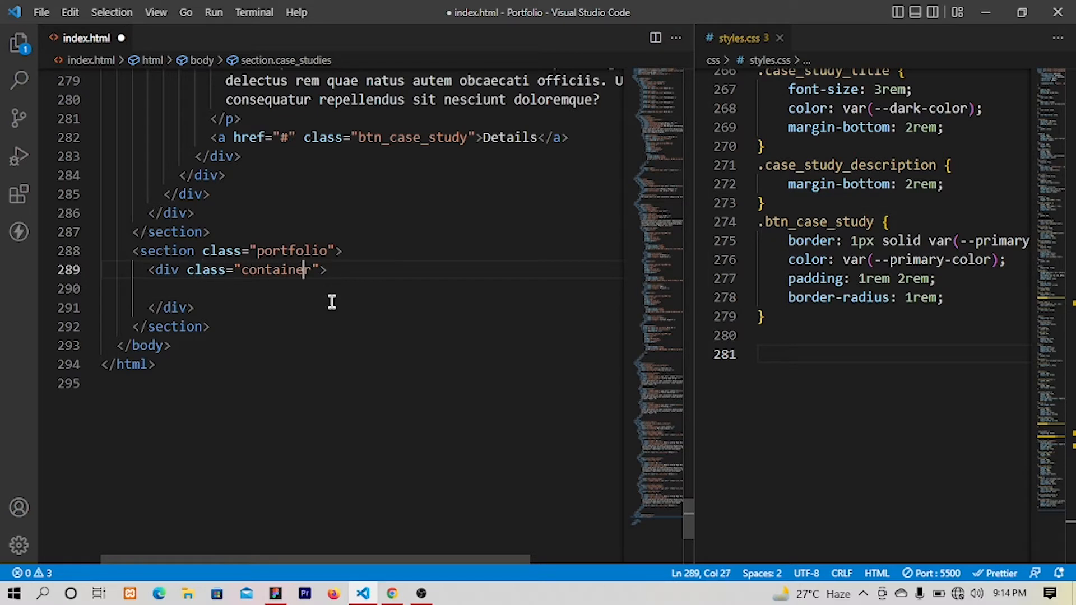
{"action": "type", "text": "portfolio"}
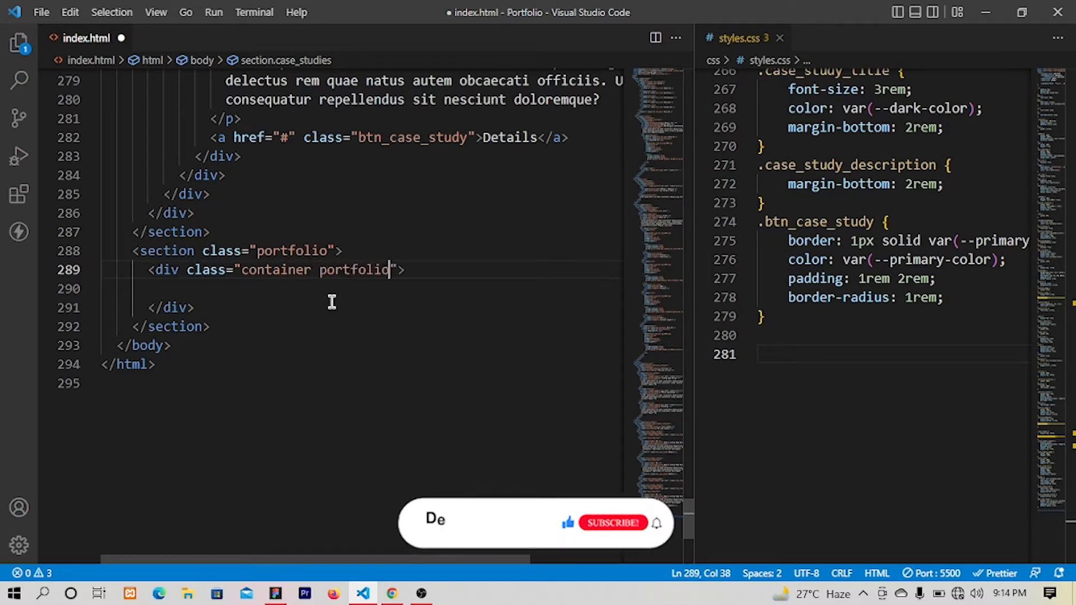
{"action": "type", "text": "_"}
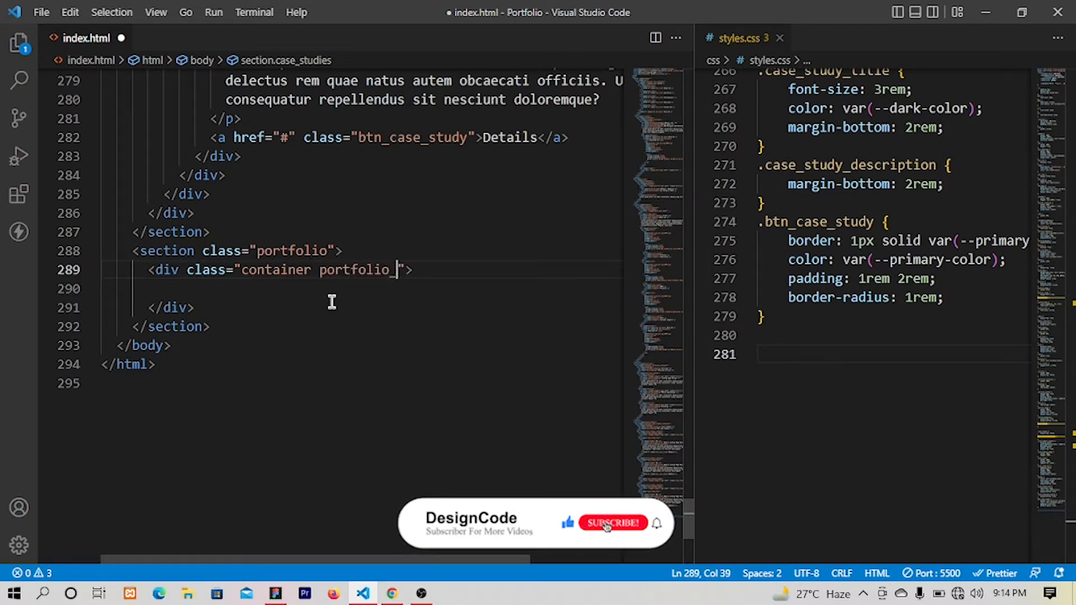
{"action": "type", "text": "container"}
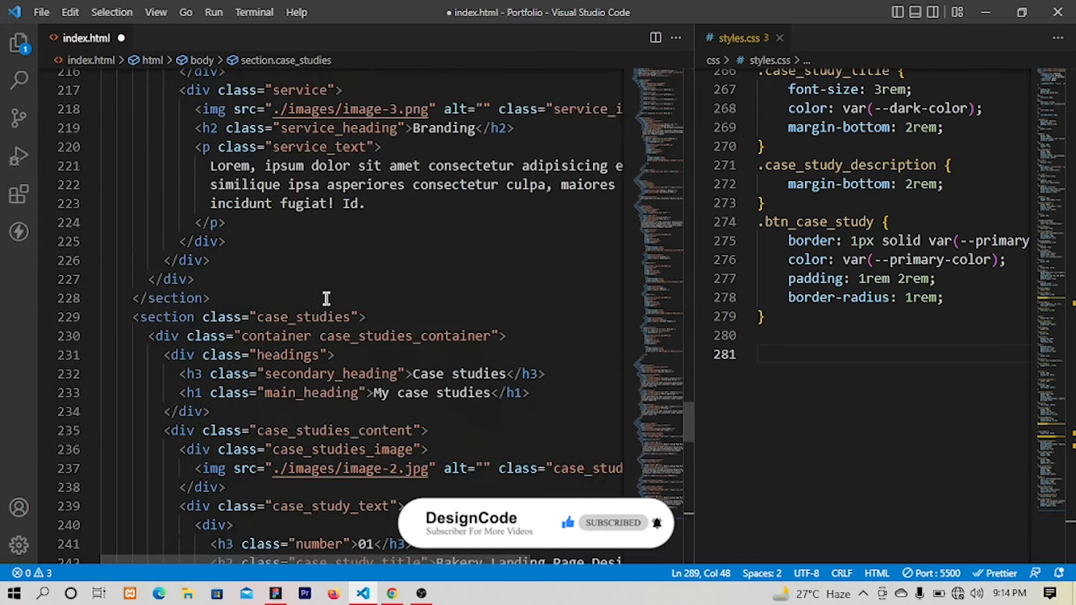
Copy the case studies headings block into the portfolio container and target its h3 text
{"action": "scroll", "scroll_direction": "down", "scroll_amount": 3}
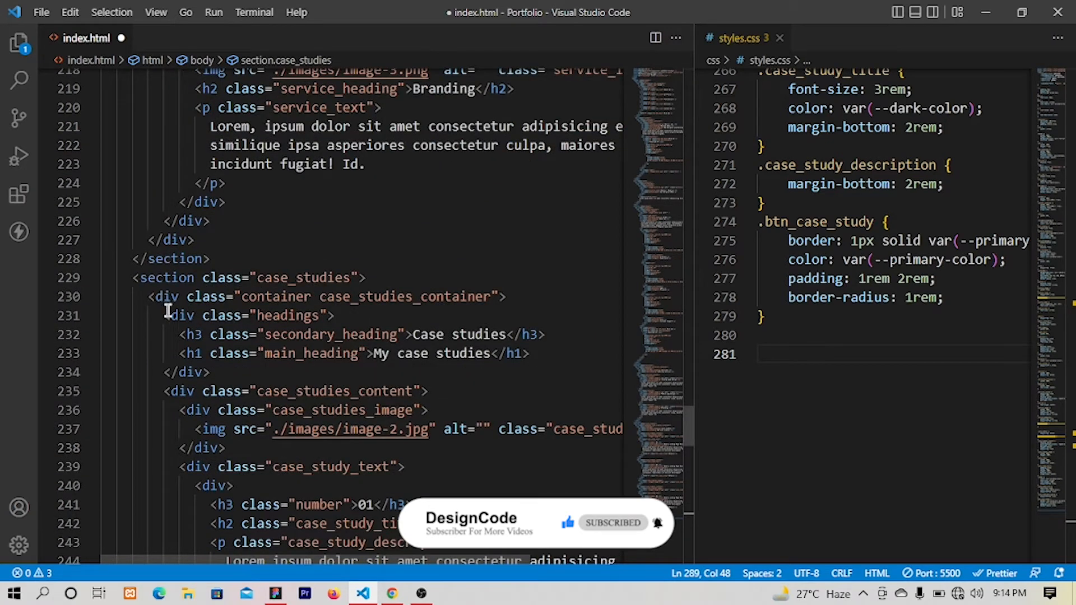
{"action": "left_click_drag", "start_coordinate": [167, 315], "coordinate": [213, 372]}
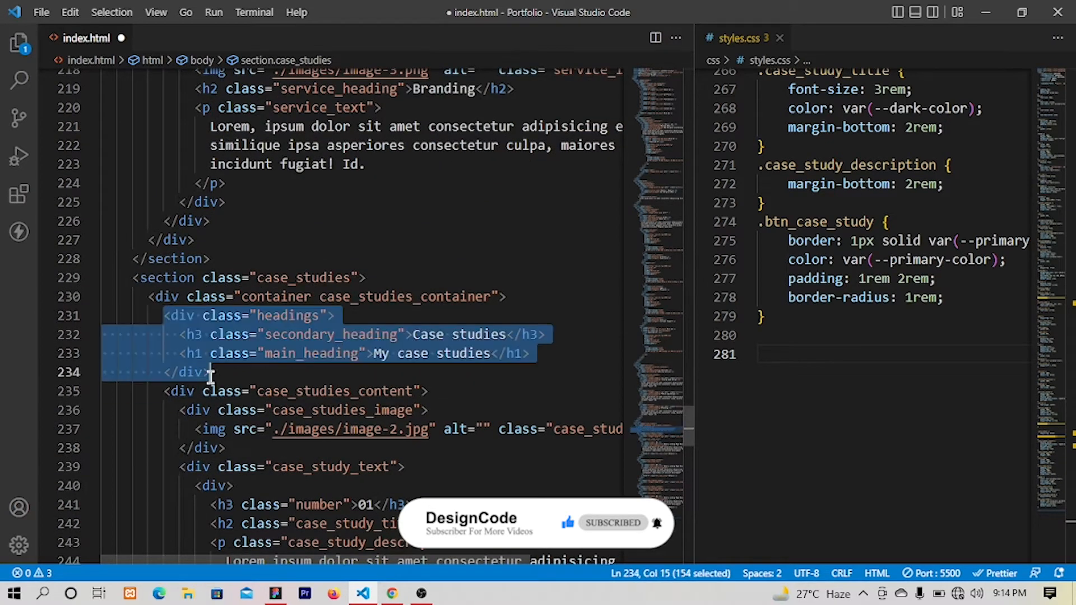
{"action": "scroll", "scroll_direction": "down", "scroll_amount": 3}
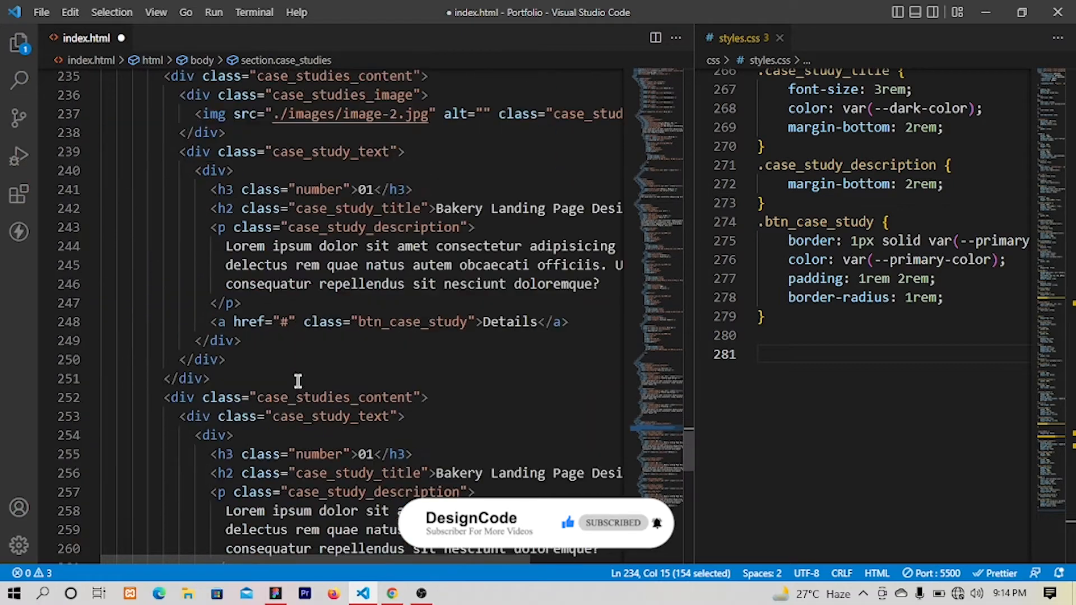
{"action": "scroll", "scroll_direction": "down", "scroll_amount": 3}
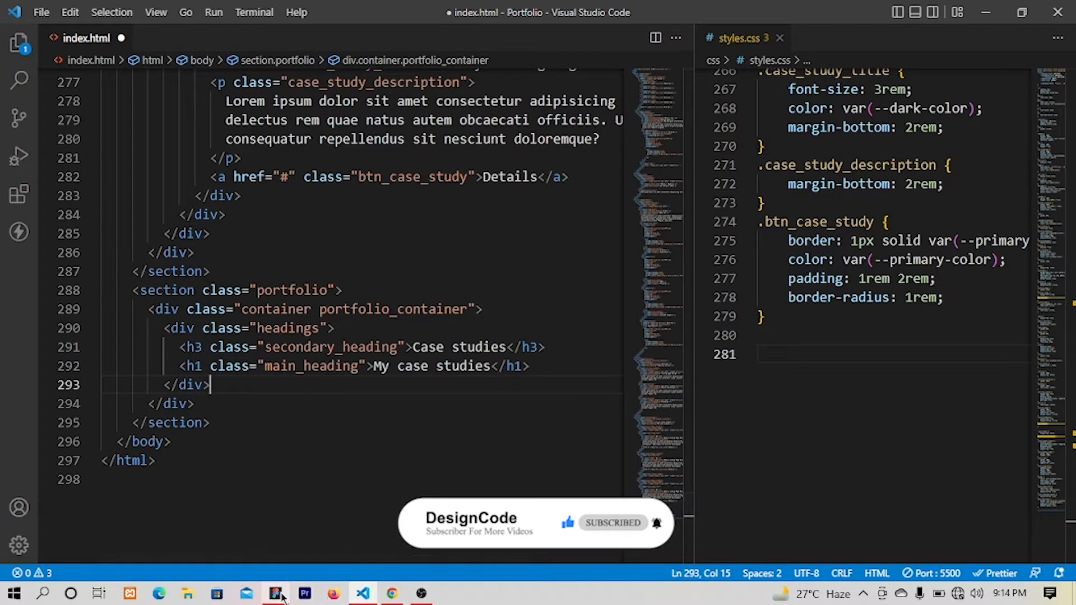
{"action": "left_click", "coordinate": [275, 594]}
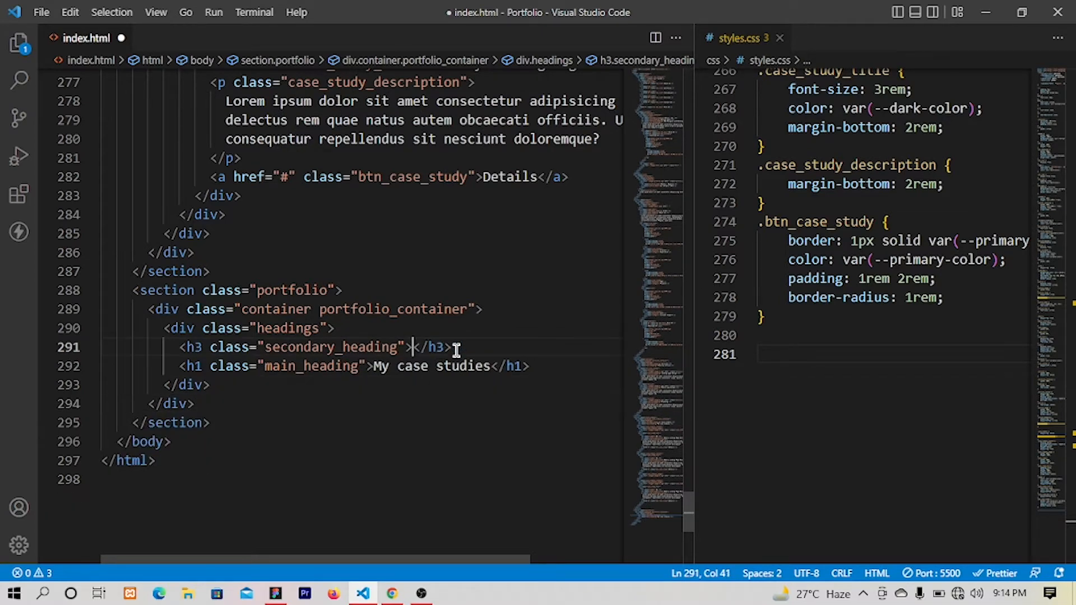
Set the h3 to Portfolio and the h1 to the 'wor don't lie' tagline, then preview in Chrome
{"action": "type", "text": "Portfolio"}
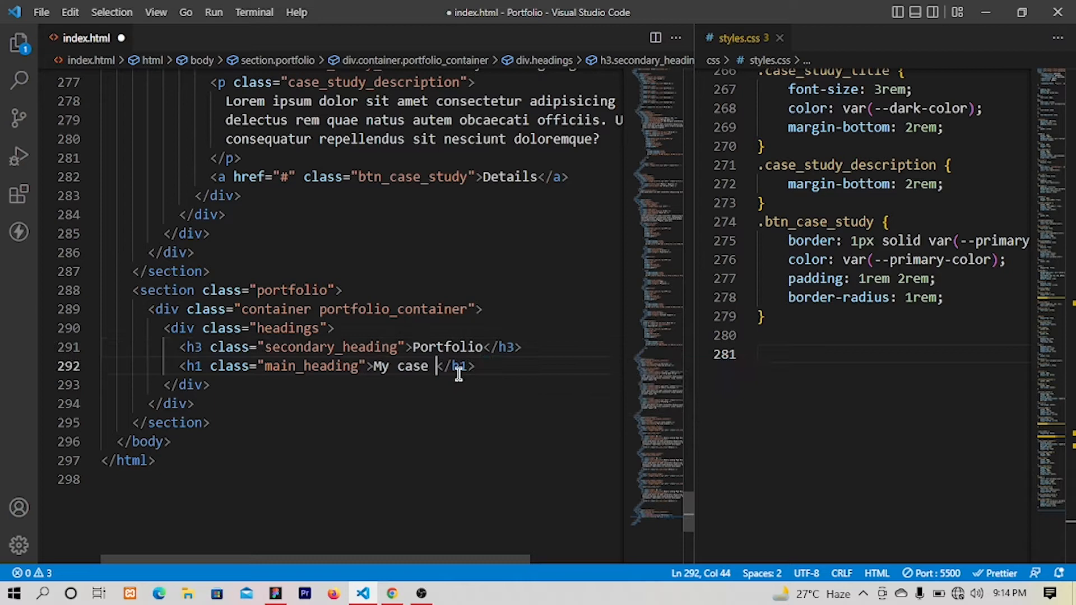
{"action": "key", "text": "Backspace"}
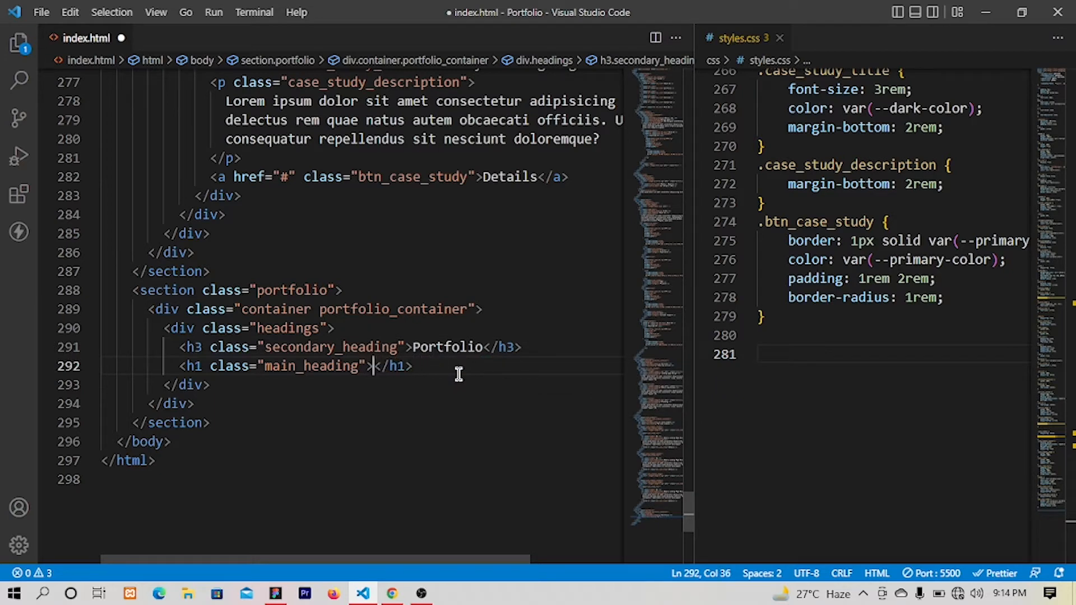
{"action": "type", "text": "wor don't l"}
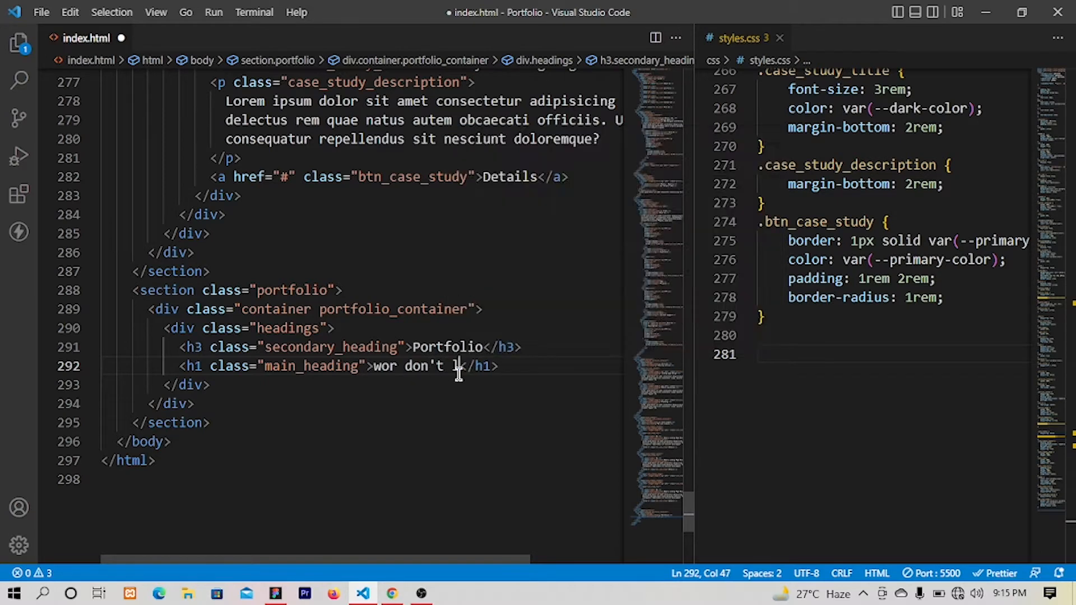
{"action": "type", "text": "ie"}
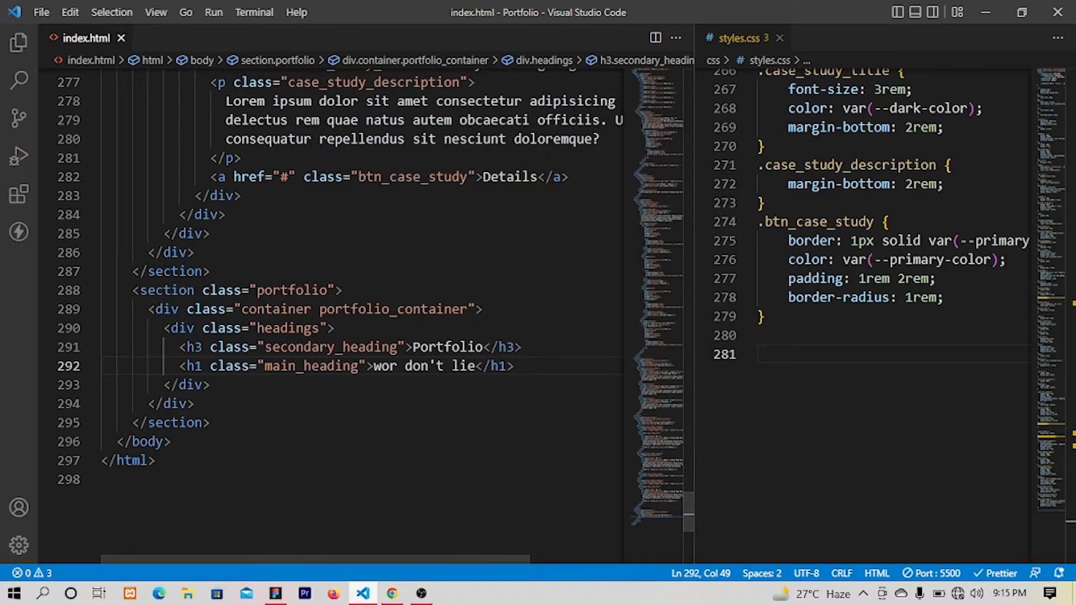
{"action": "left_click", "coordinate": [391, 593]}
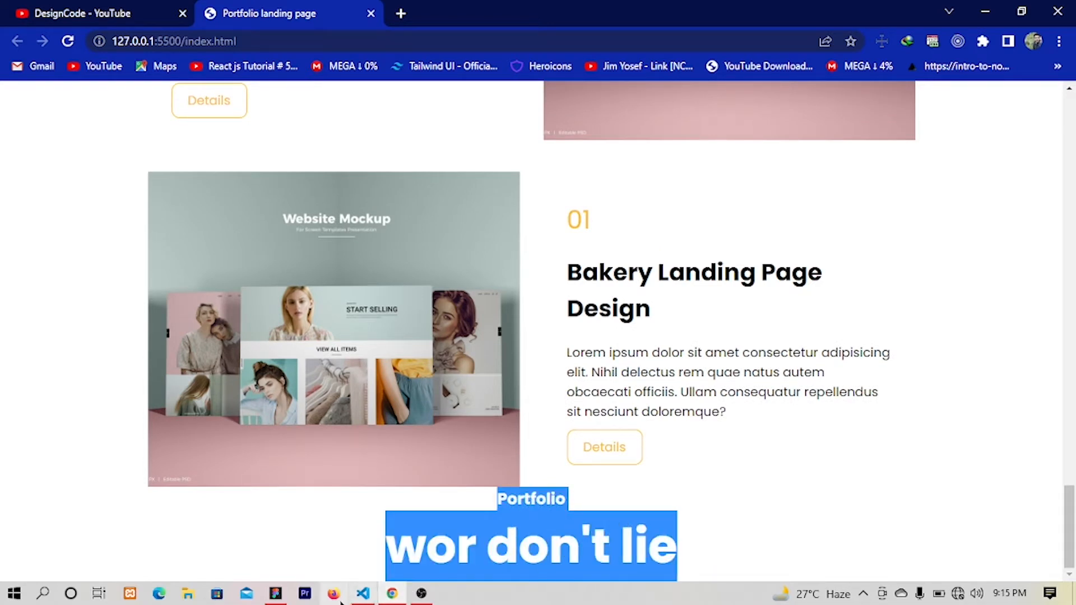
Return from the Chrome preview to Visual Studio Code to fix the heading typo
{"action": "left_click", "coordinate": [363, 593]}
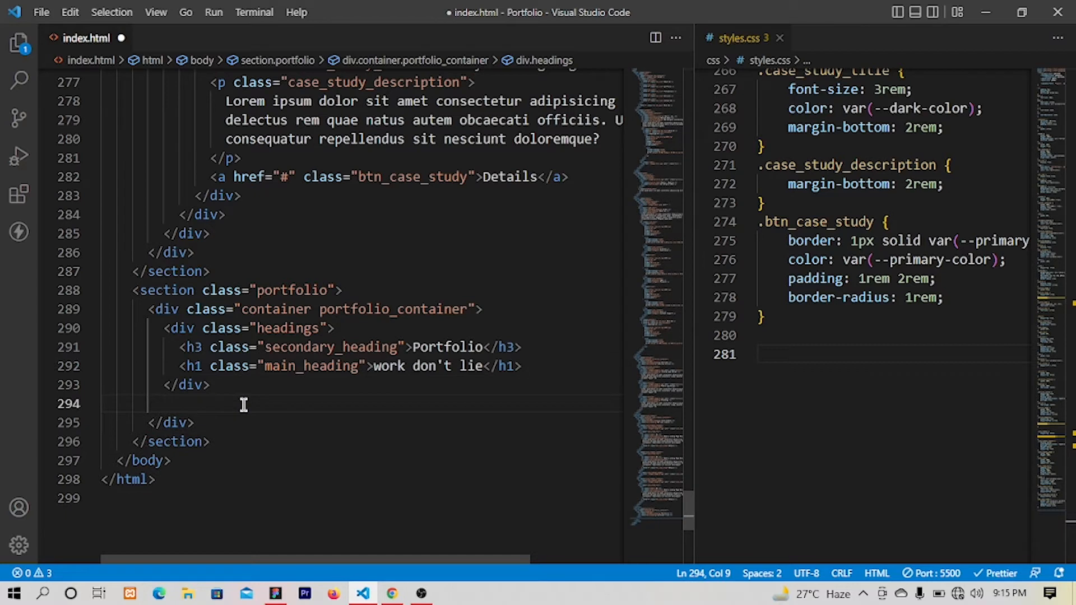
Add a portfolio_content div holding a portfolio_image div via Emmet
{"action": "type", "text": "."}
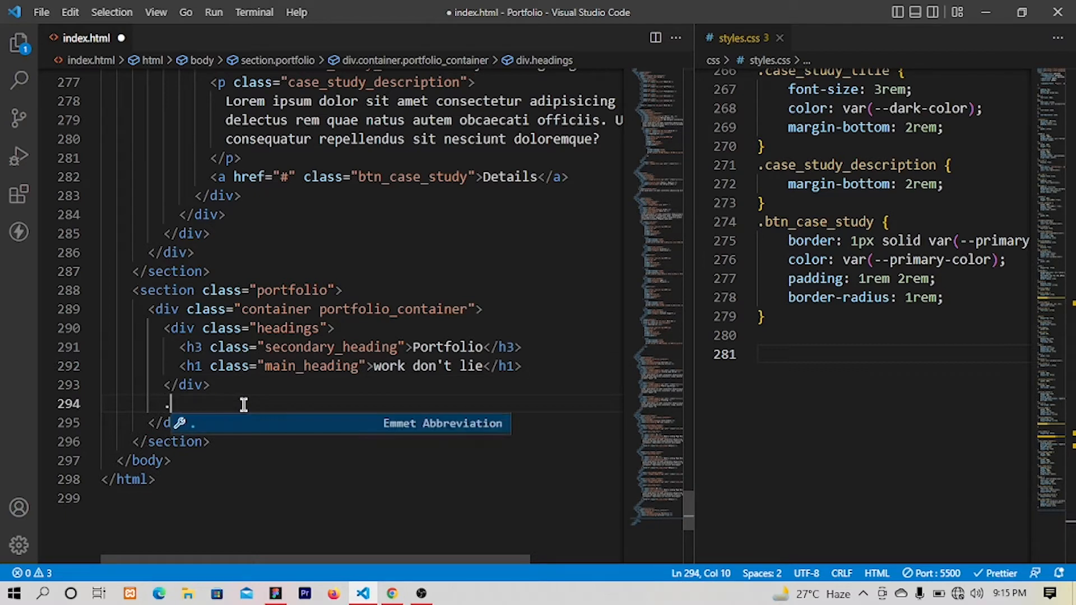
{"action": "type", "text": "portfol"}
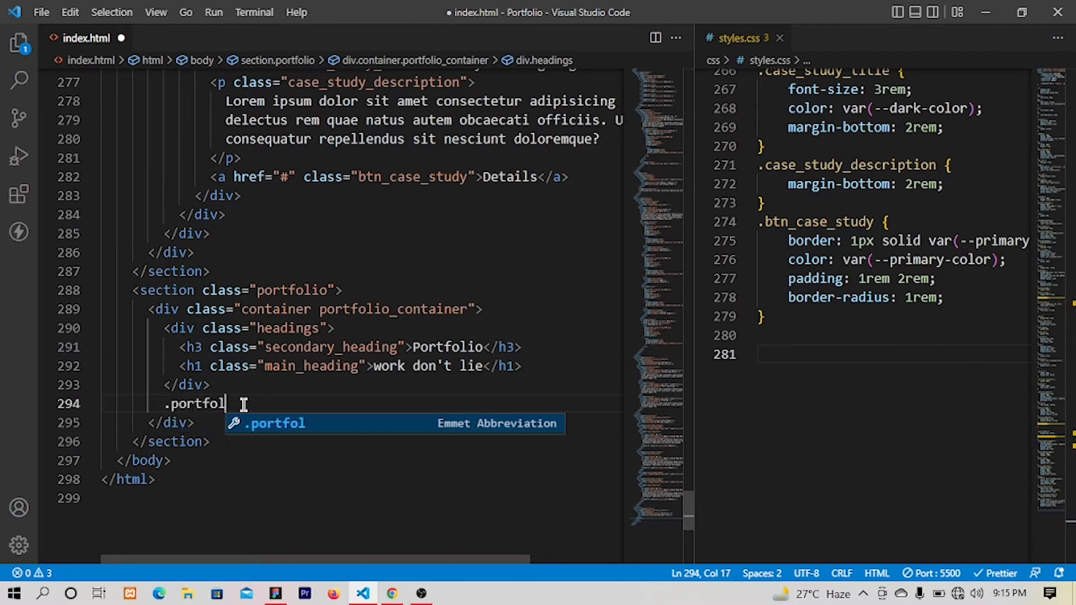
{"action": "type", "text": "io_con"}
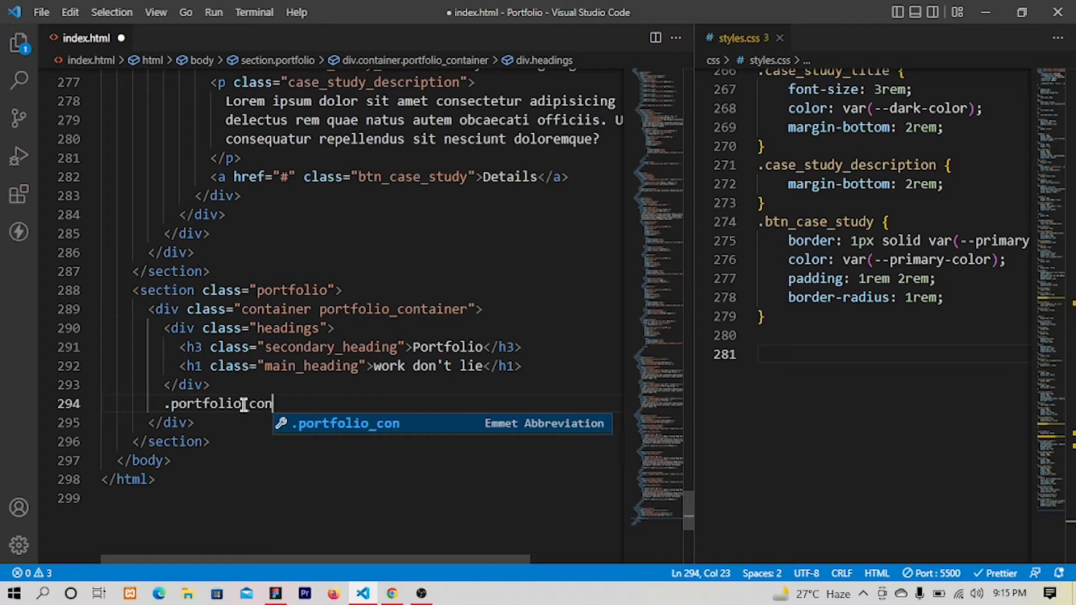
{"action": "key", "text": "Tab"}
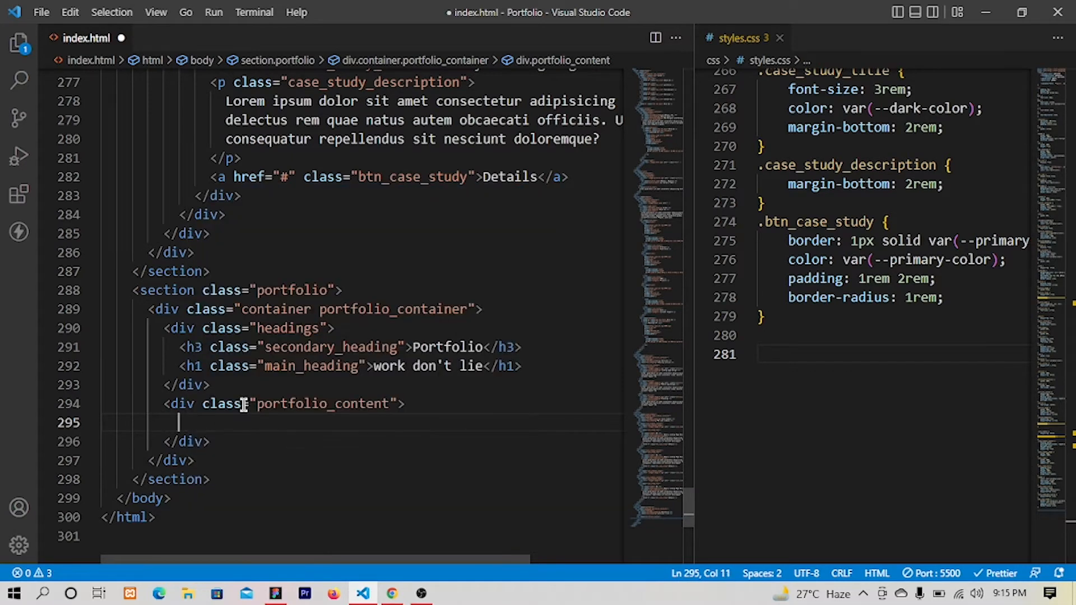
{"action": "type", "text": "."}
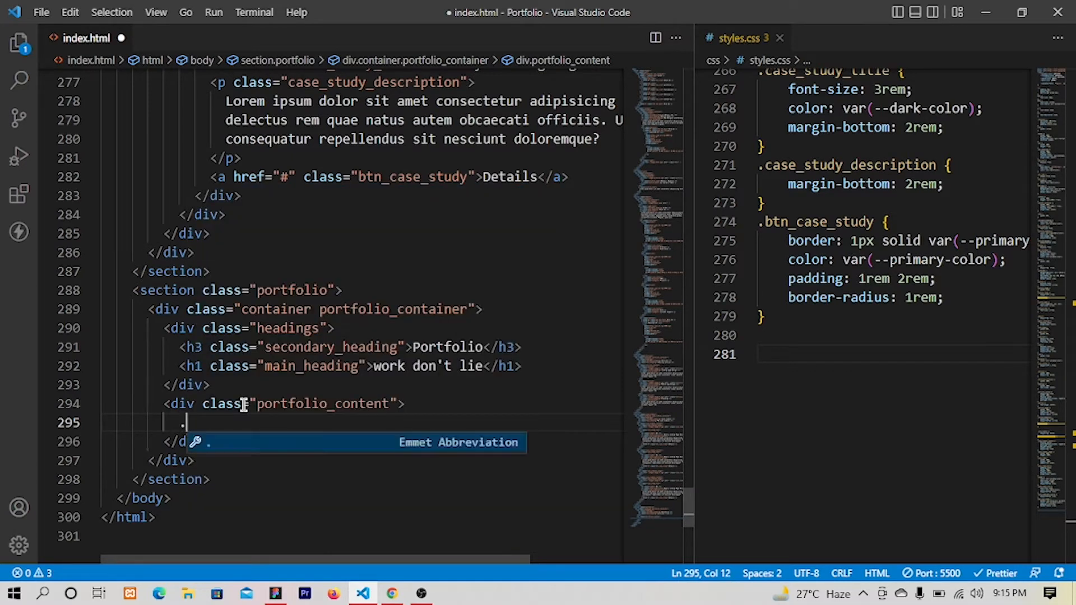
{"action": "type", "text": "portf"}
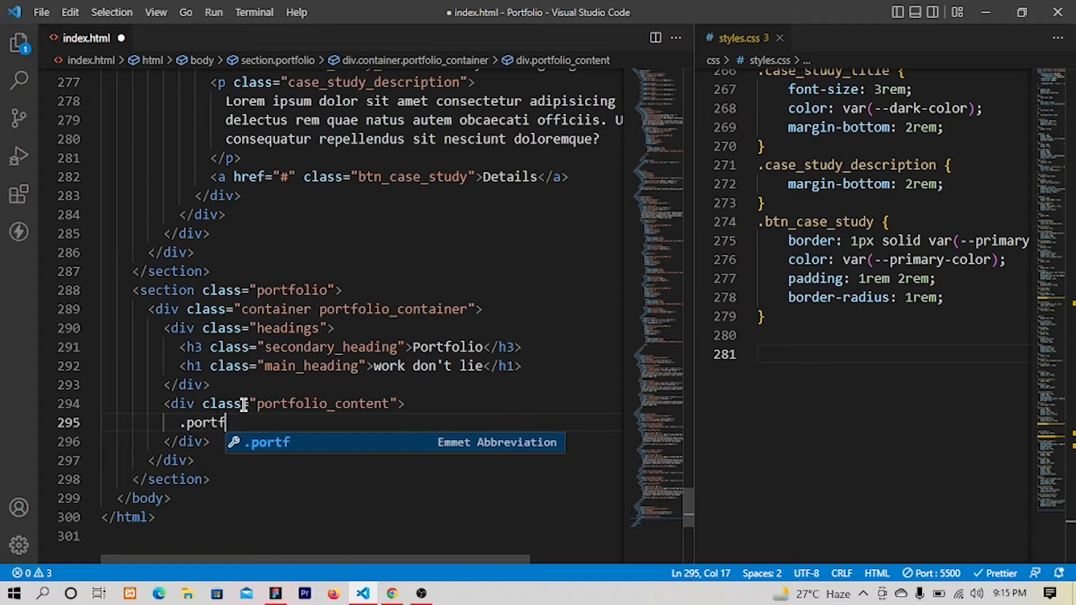
{"action": "type", "text": "olio_"}
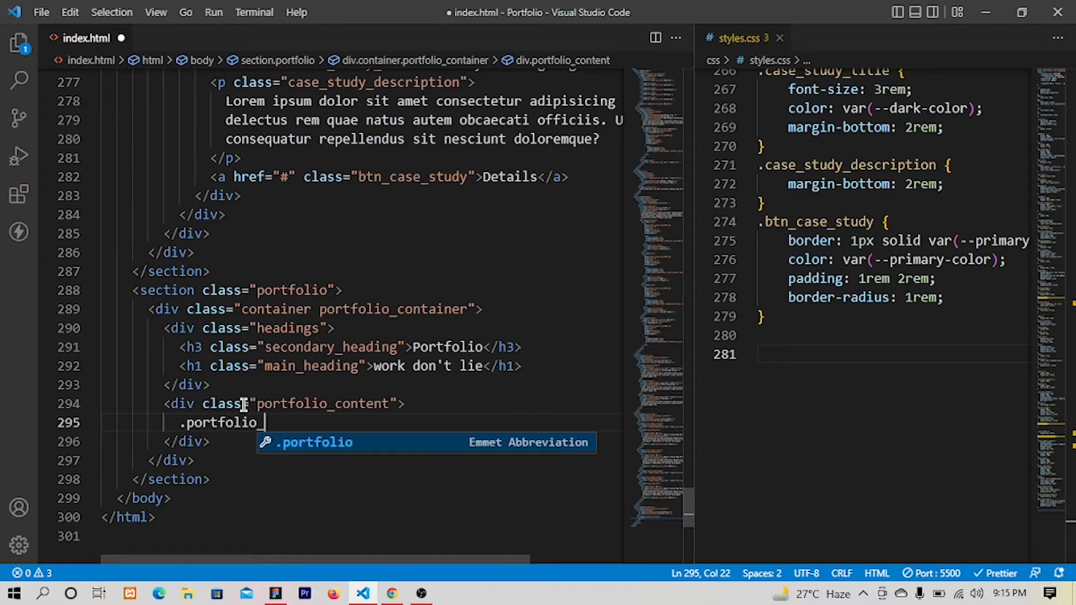
{"action": "key", "text": "Tab"}
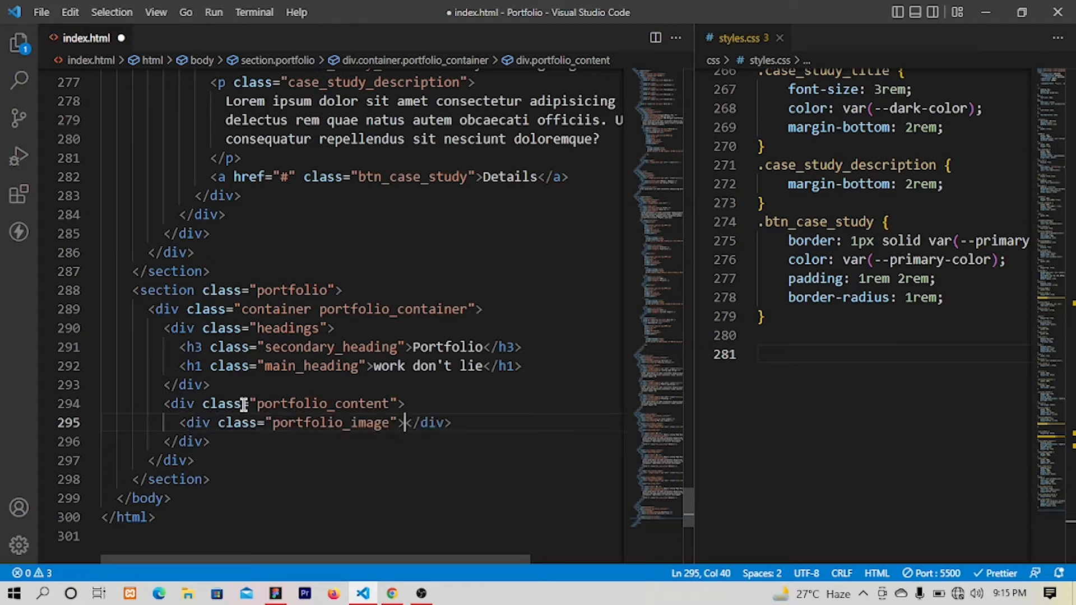
Insert an img with class portfolio_img whose src starts with ./images/
{"action": "type", "text": "img"}
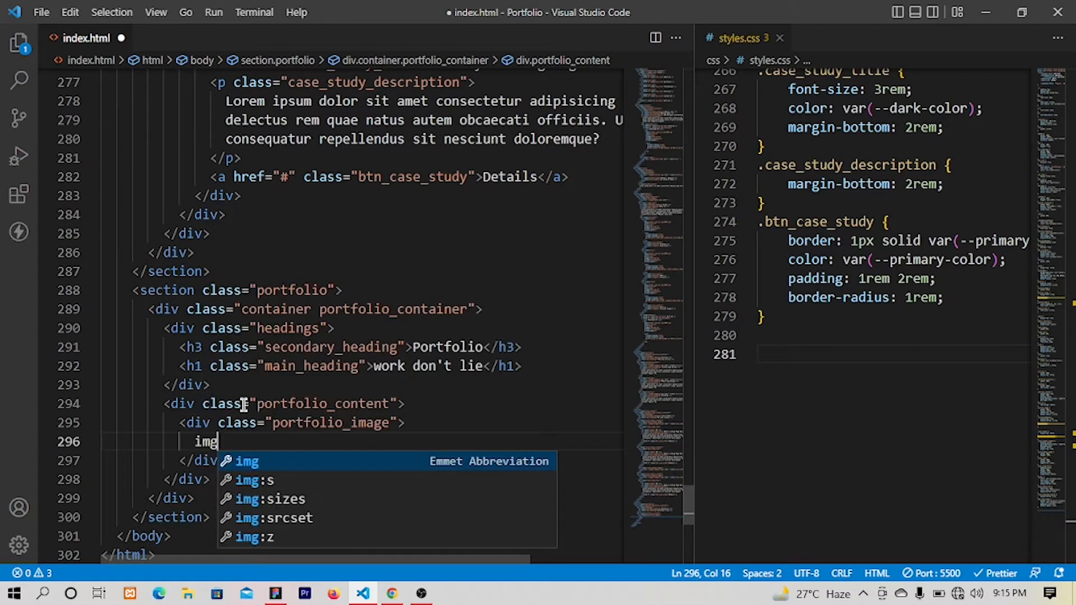
{"action": "type", "text": ".po"}
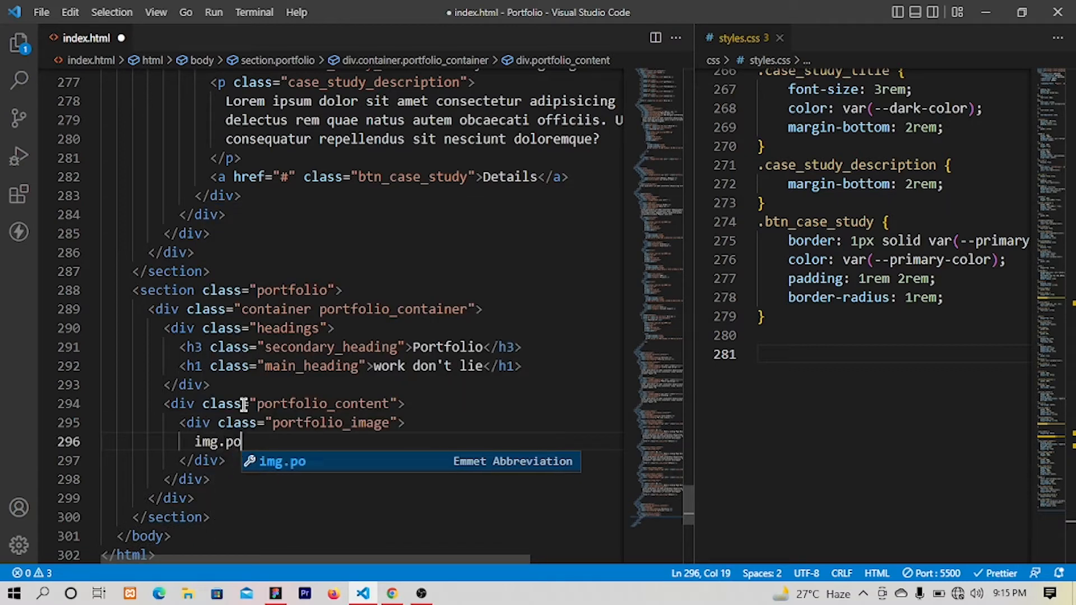
{"action": "type", "text": "rtfolio_i"}
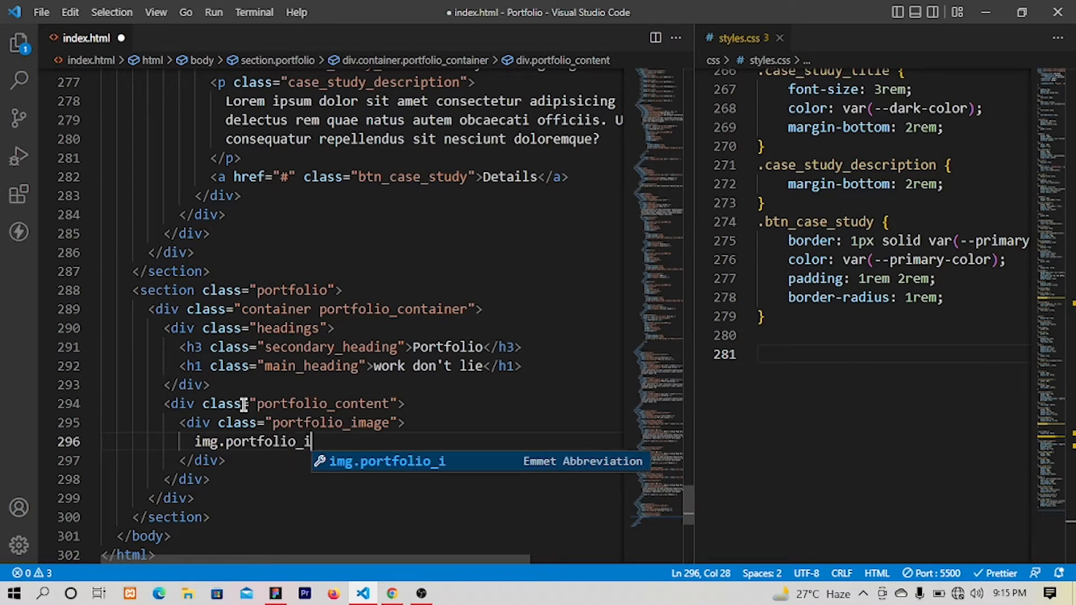
{"action": "key", "text": "Tab"}
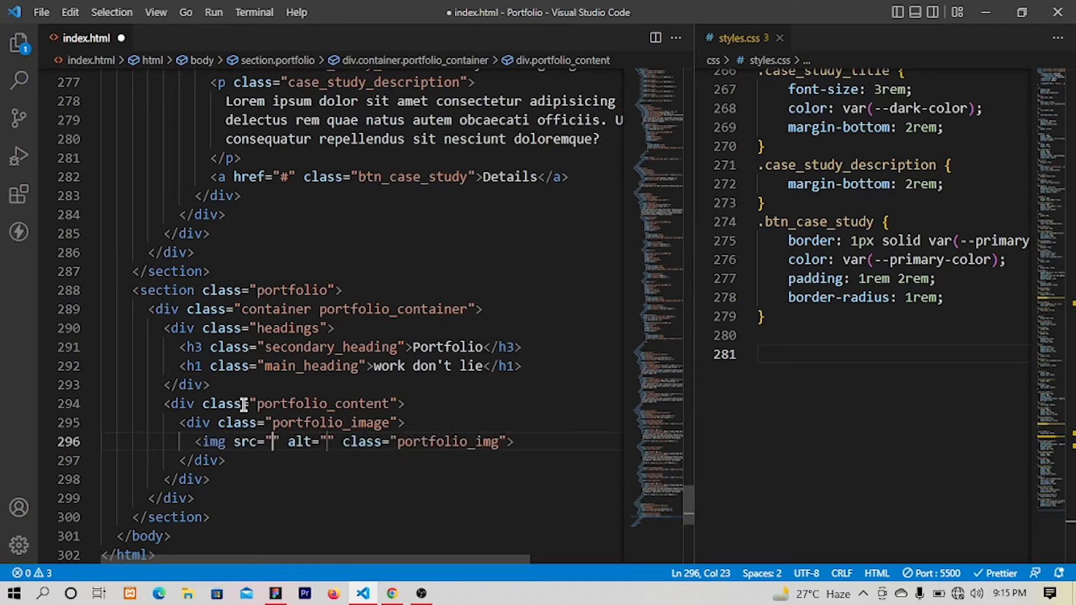
{"action": "type", "text": "."}
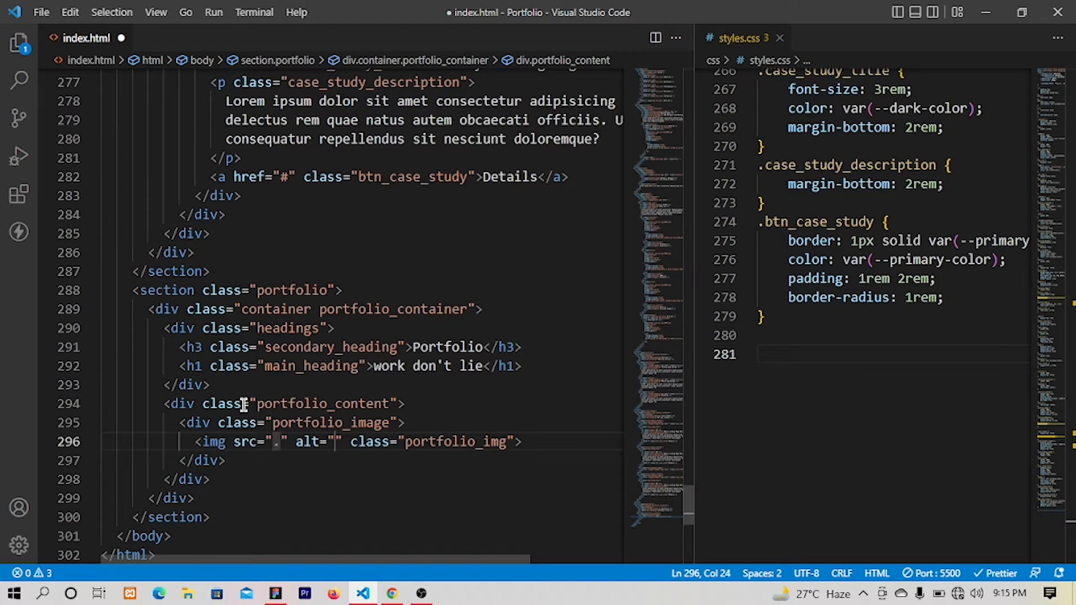
{"action": "type", "text": "/images/"}
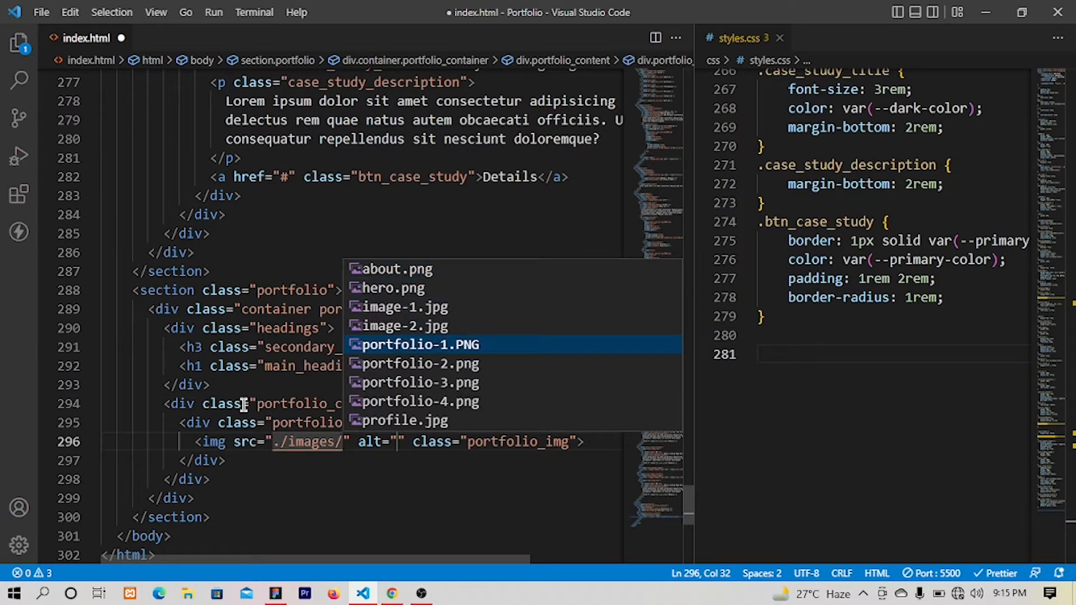
Source portfolio-1.PNG, duplicate the image block, and point the second at portfolio-2.png
{"action": "left_click", "coordinate": [415, 345]}
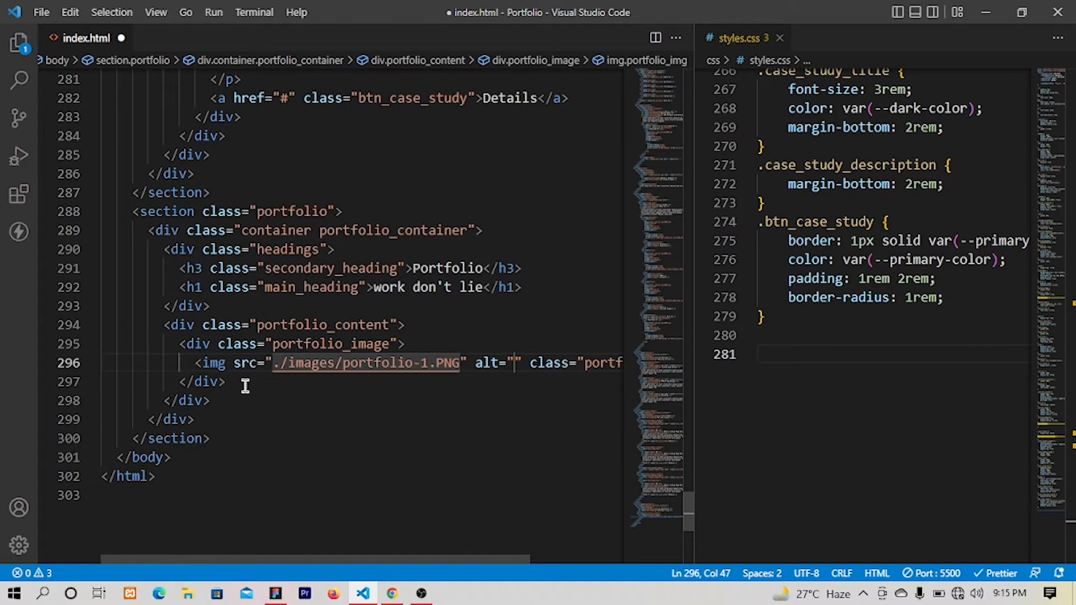
{"action": "left_click_drag", "start_coordinate": [180, 344], "coordinate": [192, 382]}
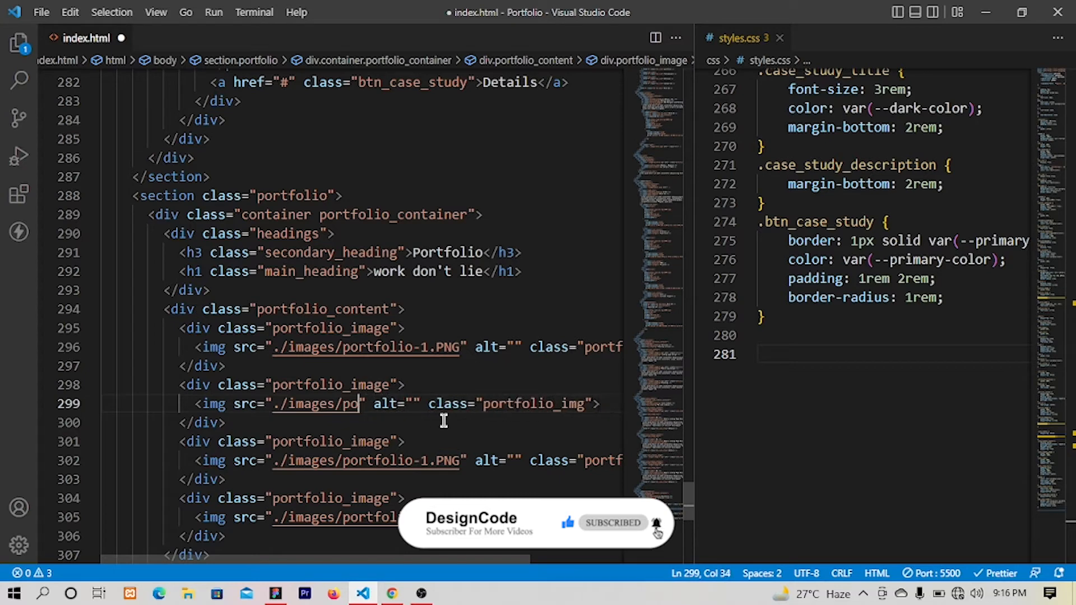
{"action": "key", "text": "BackSpace"}
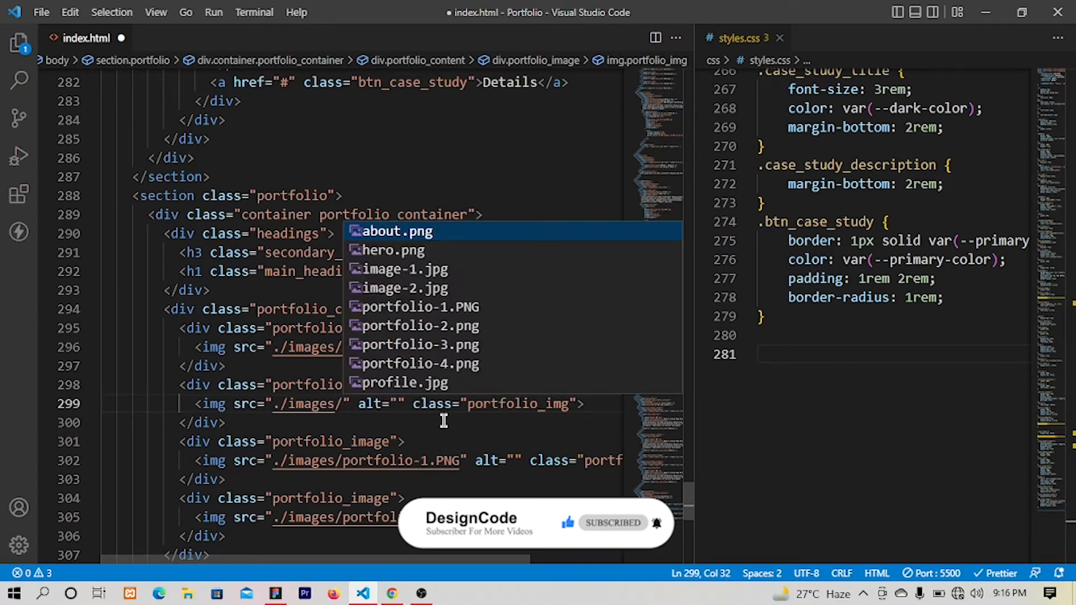
{"action": "left_click", "coordinate": [419, 325]}
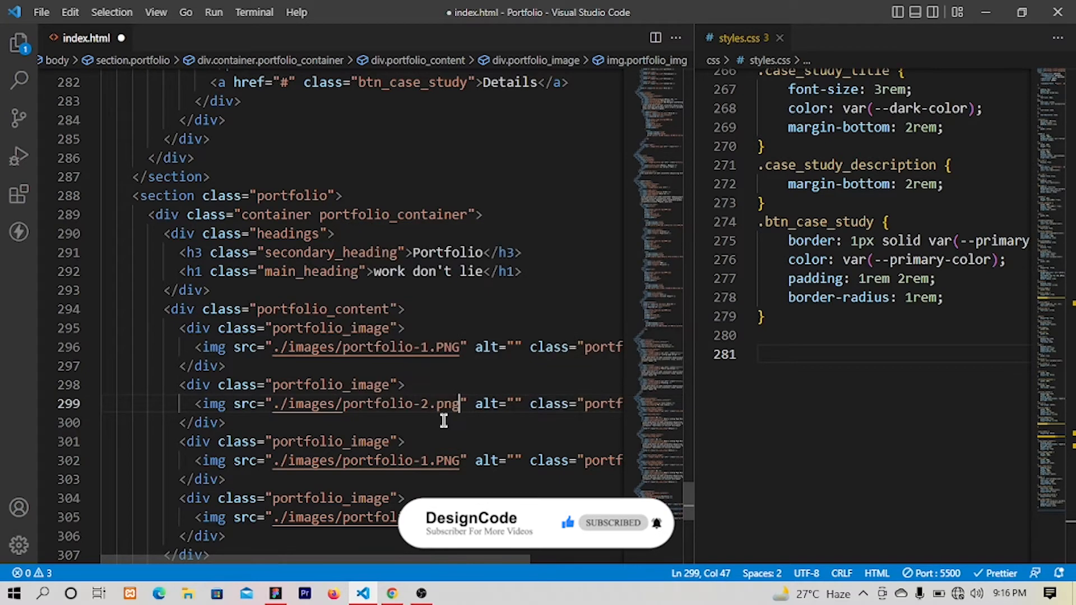
Repoint the third and fourth blocks to portfolio-3.png and the fourth portfolio image
{"action": "double_click", "coordinate": [444, 461]}
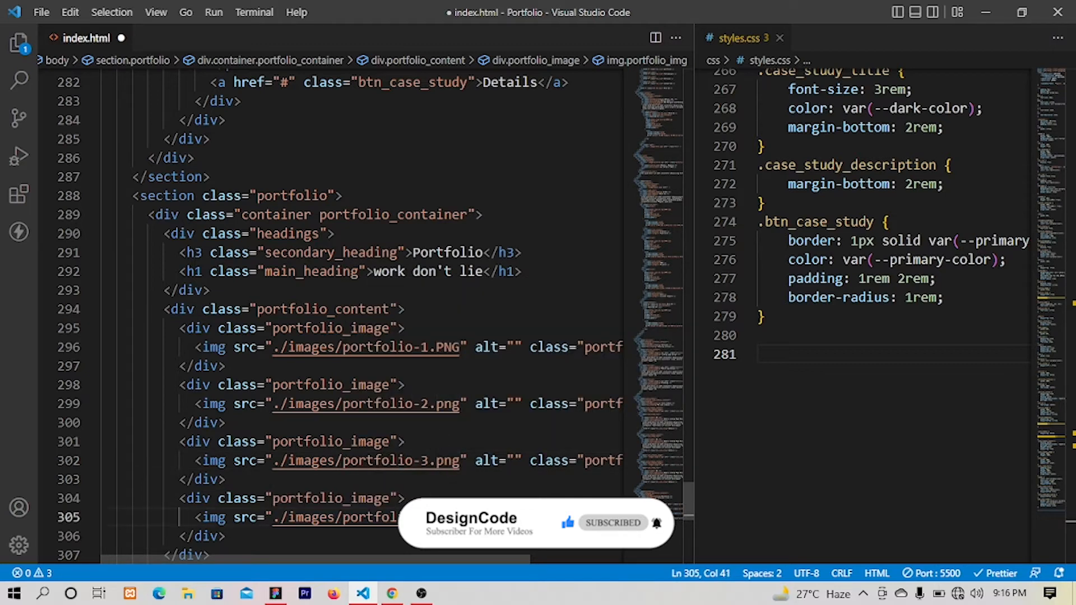
{"action": "key", "text": "BackSpace"}
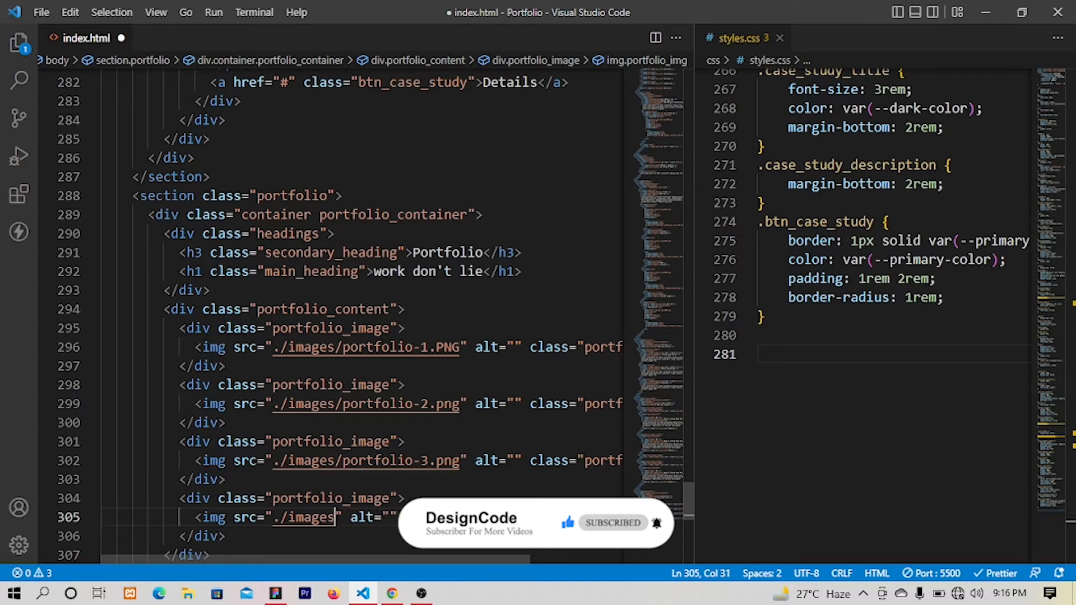
{"action": "type", "text": "/portfo"}
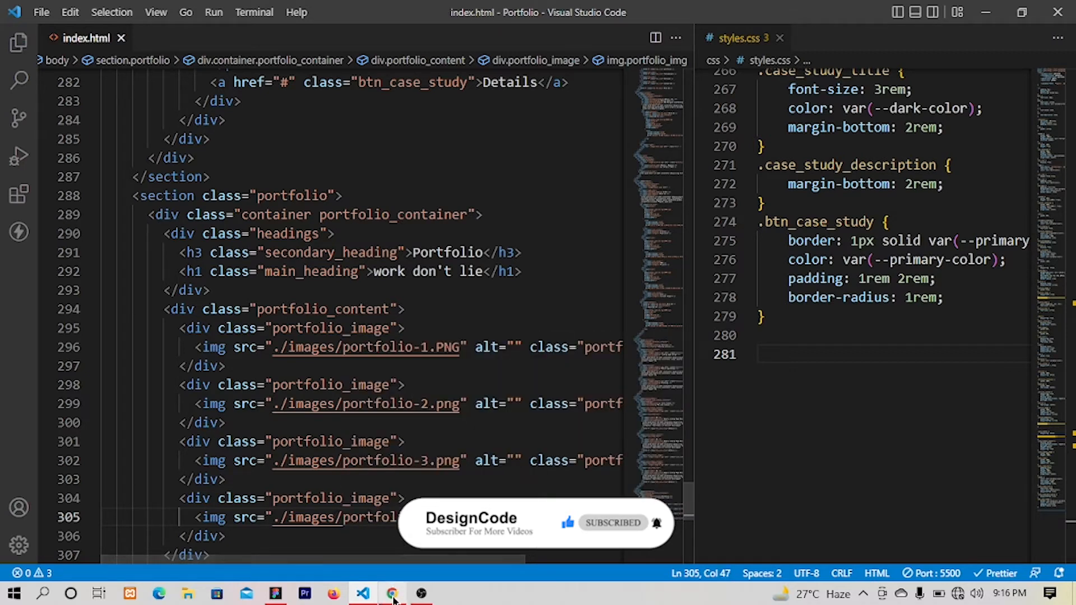
Scroll the Chrome preview past the unstyled portfolio images and return to the editor
{"action": "left_click", "coordinate": [392, 593]}
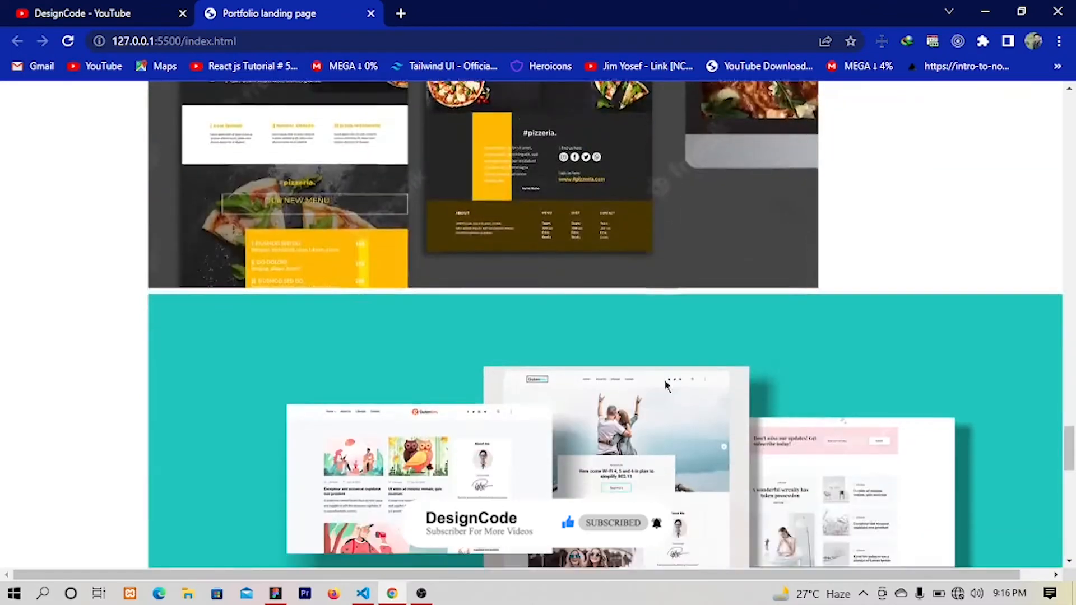
{"action": "scroll", "scroll_direction": "down", "scroll_amount": 3}
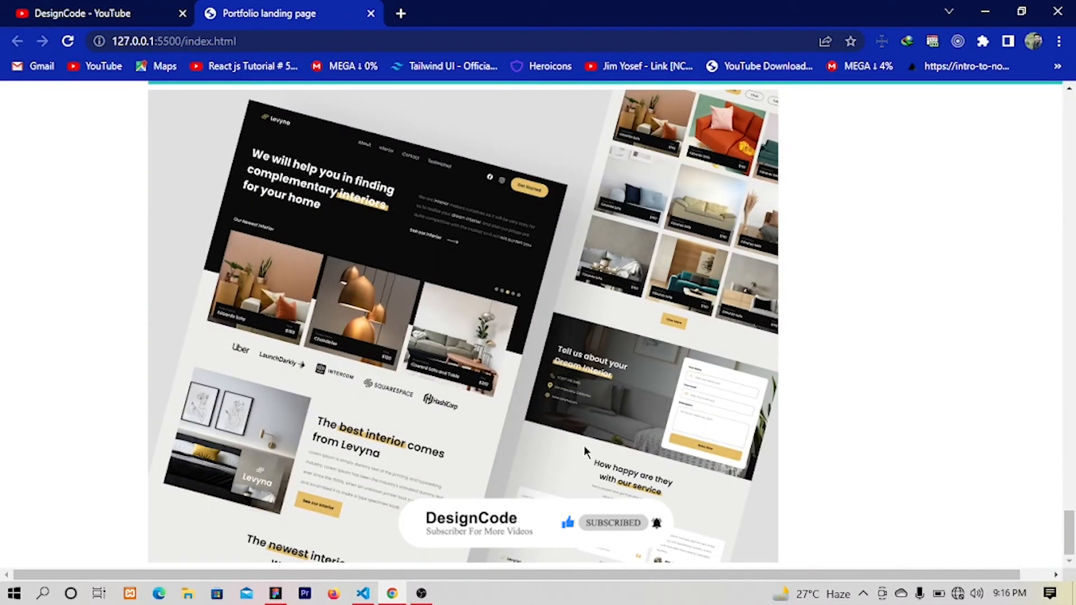
{"action": "left_click", "coordinate": [363, 599]}
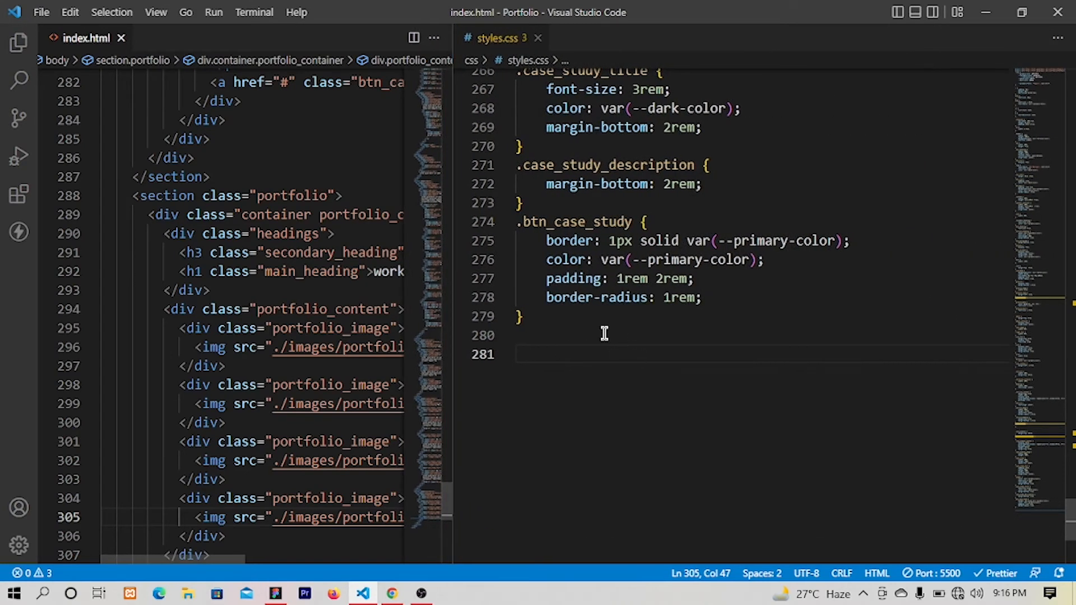
Add a .portfolio rule with margin-top: 10rem in styles.css and check it in Chrome
{"action": "type", "text": "."}
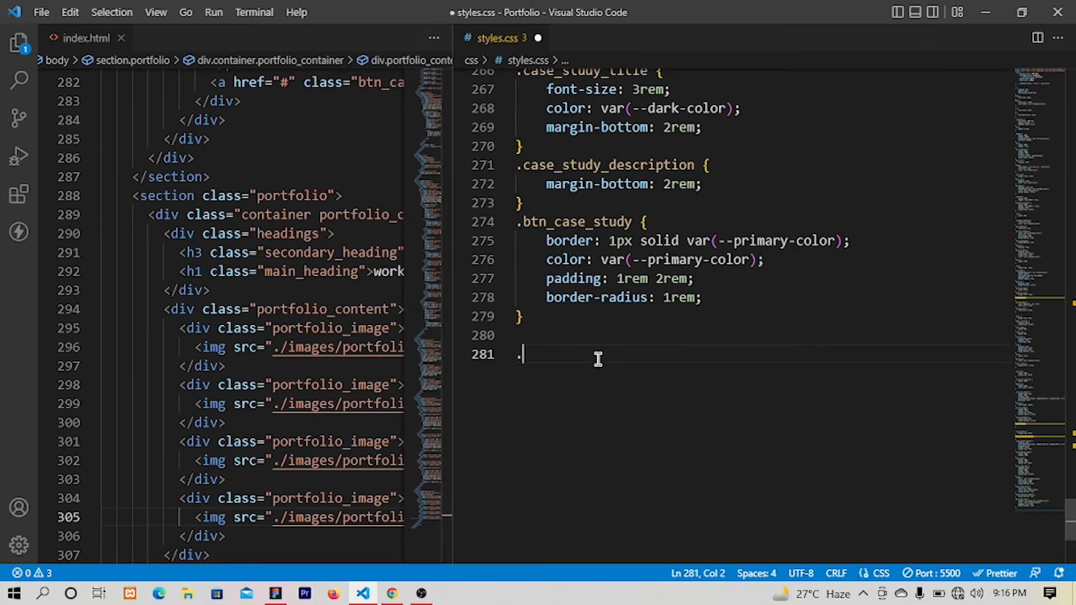
{"action": "type", "text": "portfolio {"}
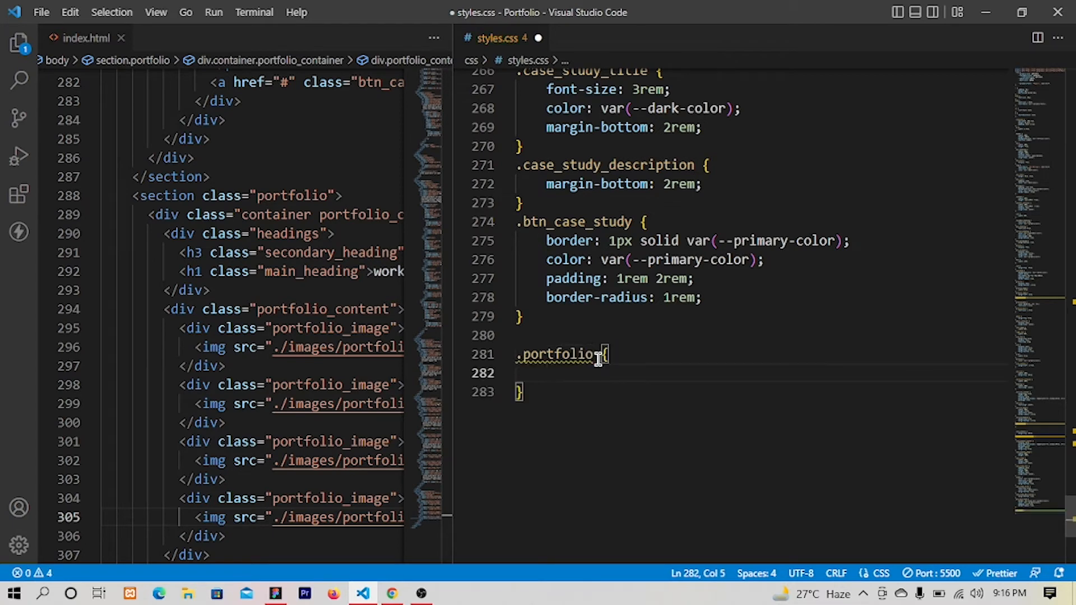
{"action": "type", "text": "margin-top: ;"}
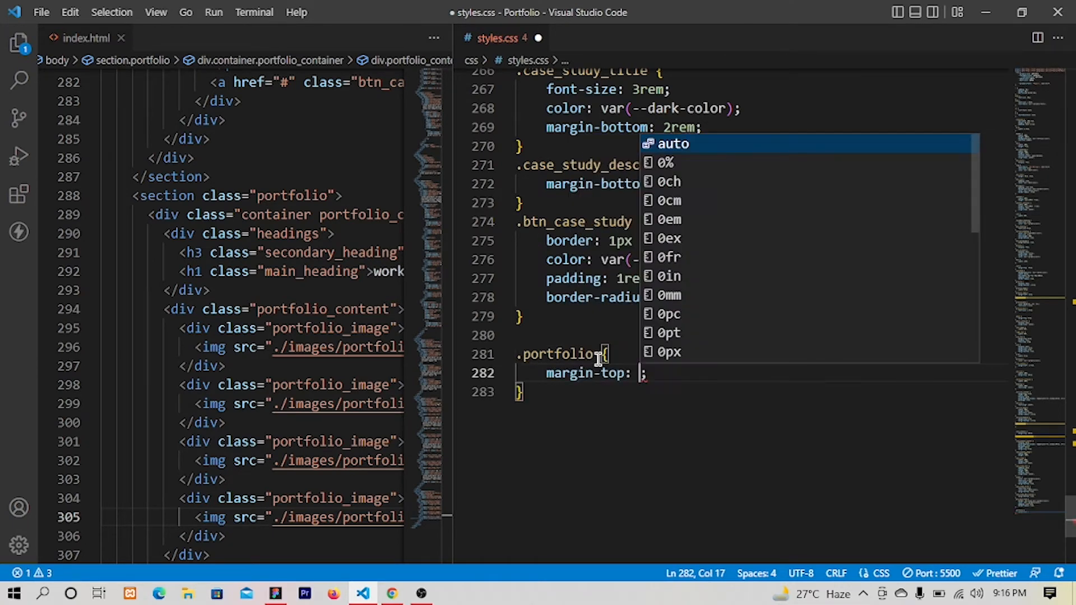
{"action": "type", "text": "10rem"}
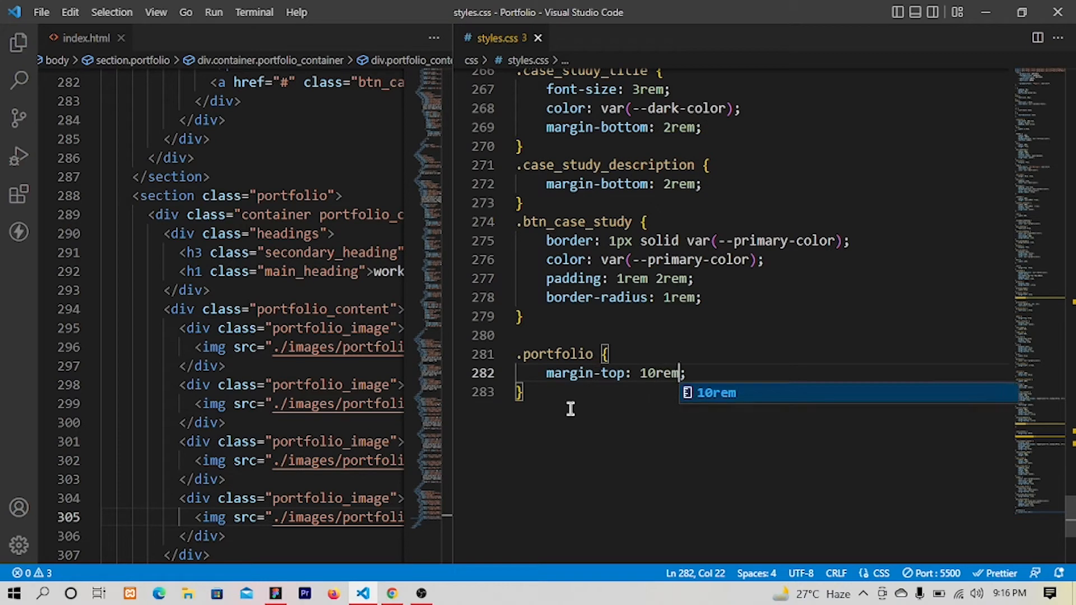
{"action": "left_click", "coordinate": [391, 593]}
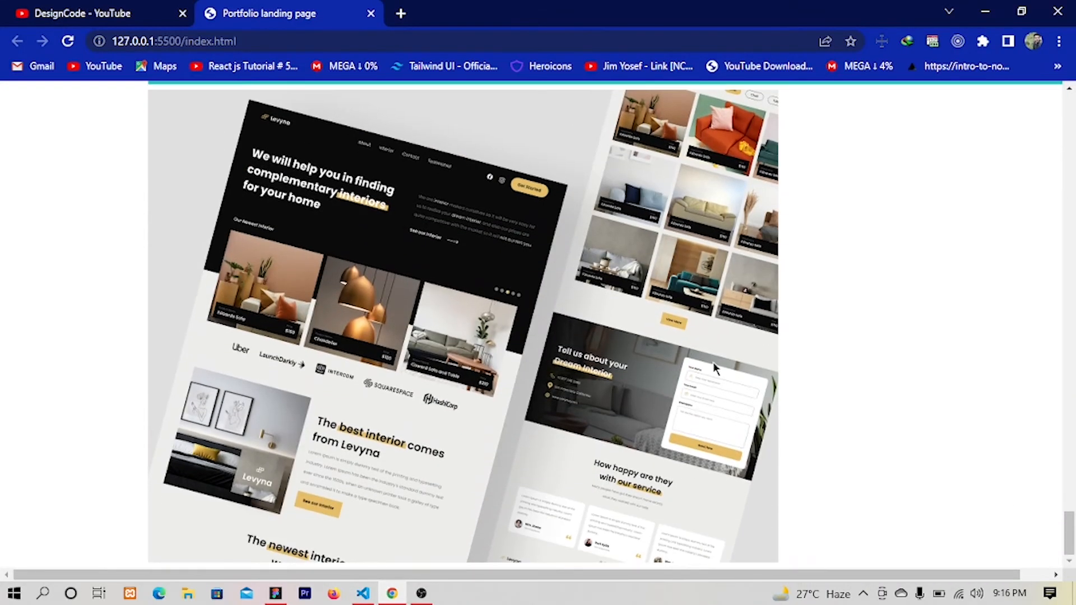
{"action": "scroll", "scroll_direction": "down", "scroll_amount": 3}
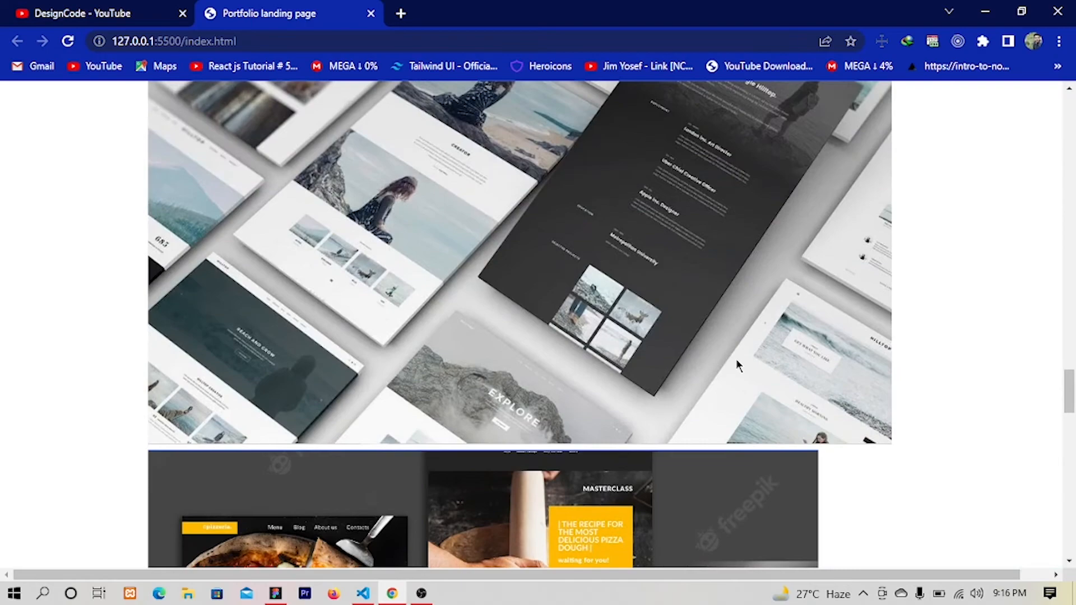
{"action": "scroll", "scroll_direction": "up", "scroll_amount": 3}
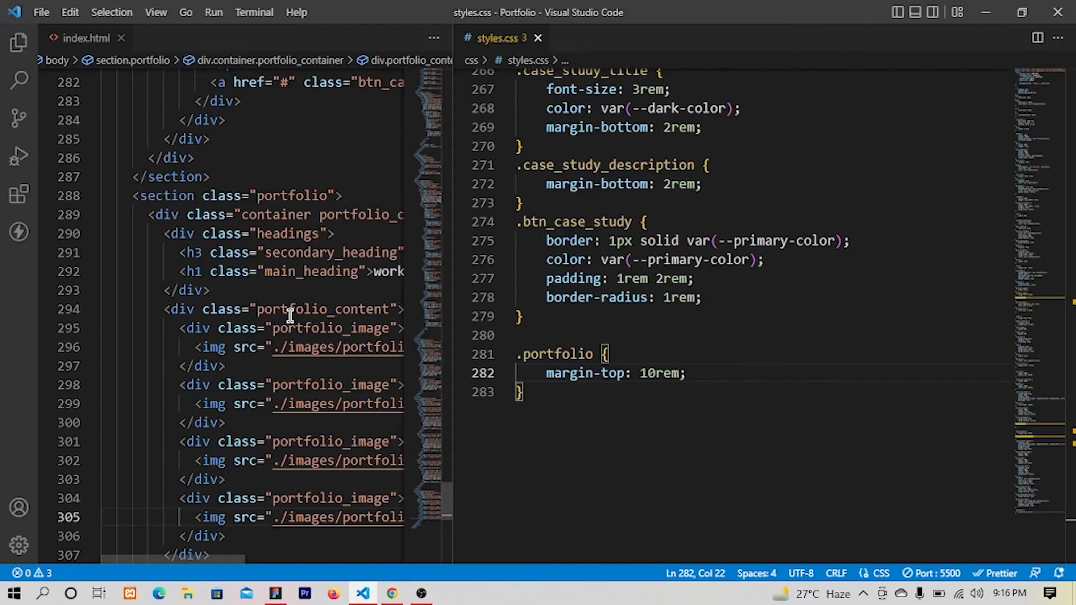
Create empty .portfolio_content, .portfolio_image and .portfolio_img rules from the copied class names
{"action": "double_click", "coordinate": [323, 309]}
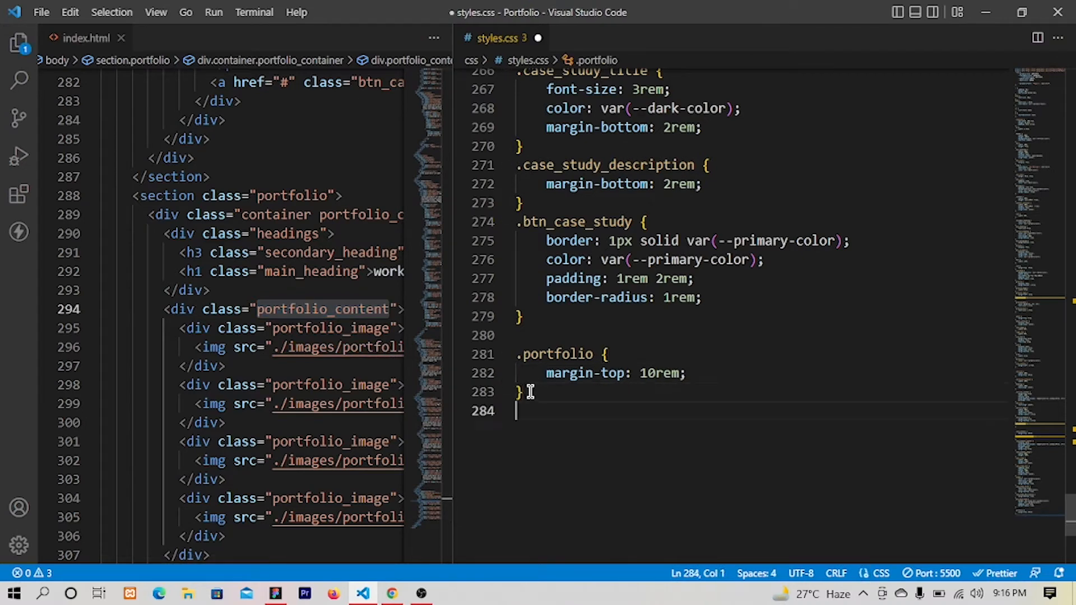
{"action": "type", "text": ".portfolio_content {"}
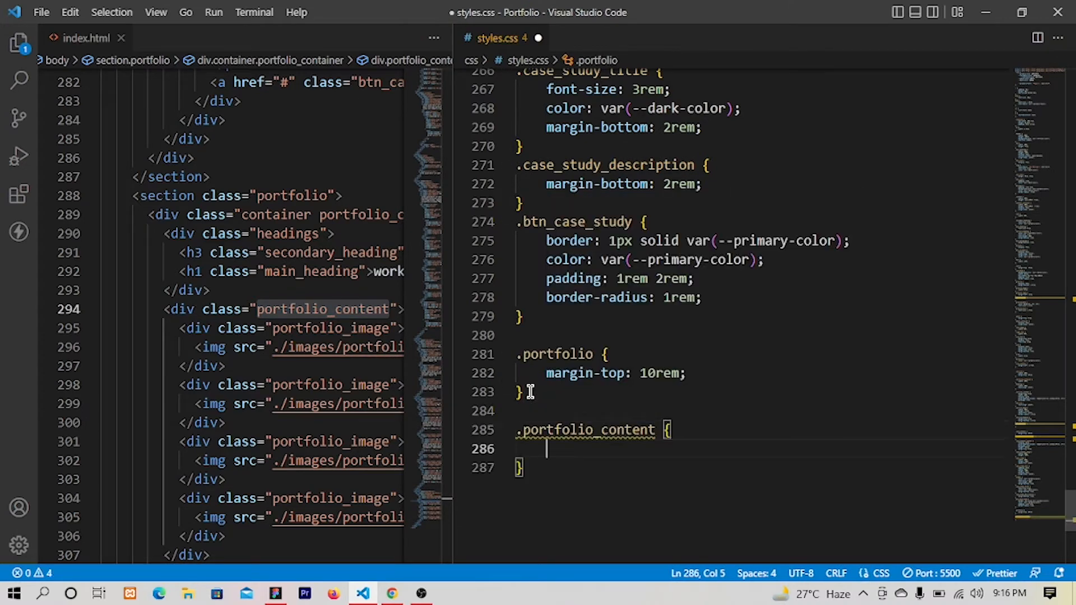
{"action": "left_click", "coordinate": [376, 346]}
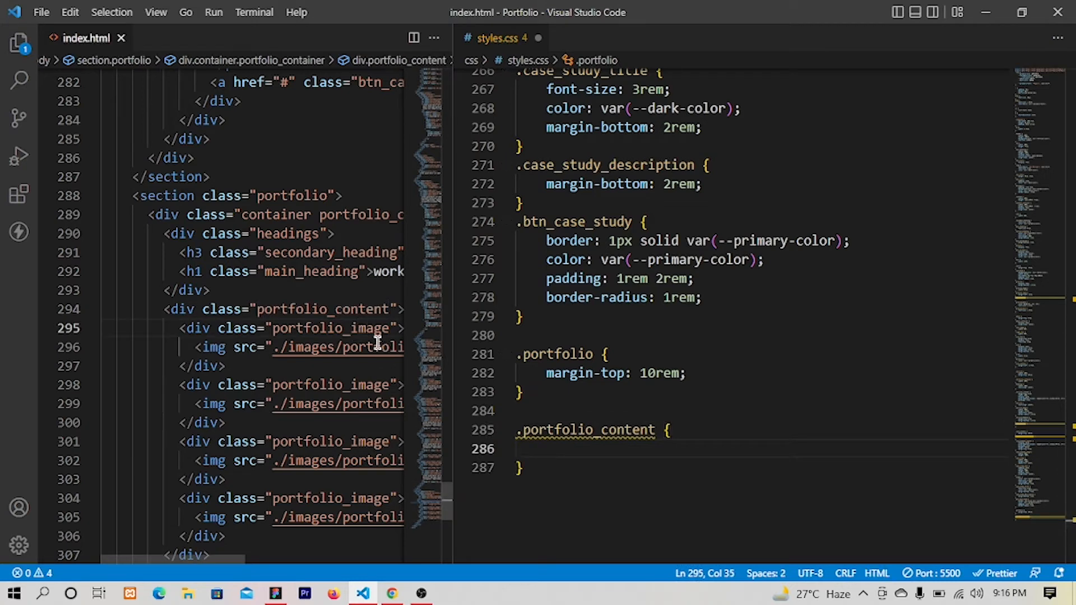
{"action": "double_click", "coordinate": [329, 328]}
{"action": "type", "text": ".portfolio_image {"}
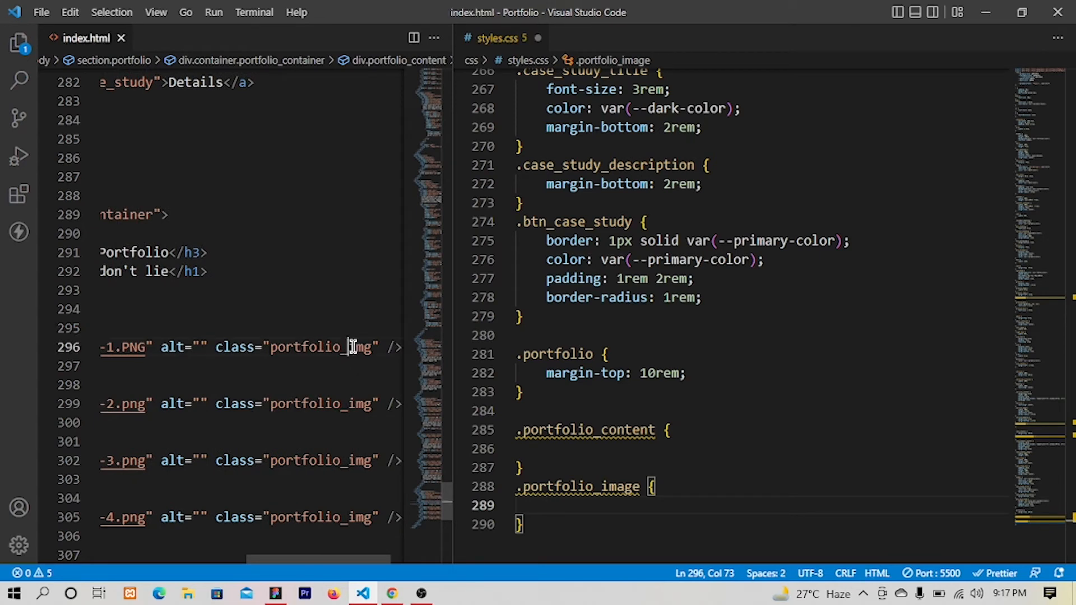
{"action": "double_click", "coordinate": [319, 348]}
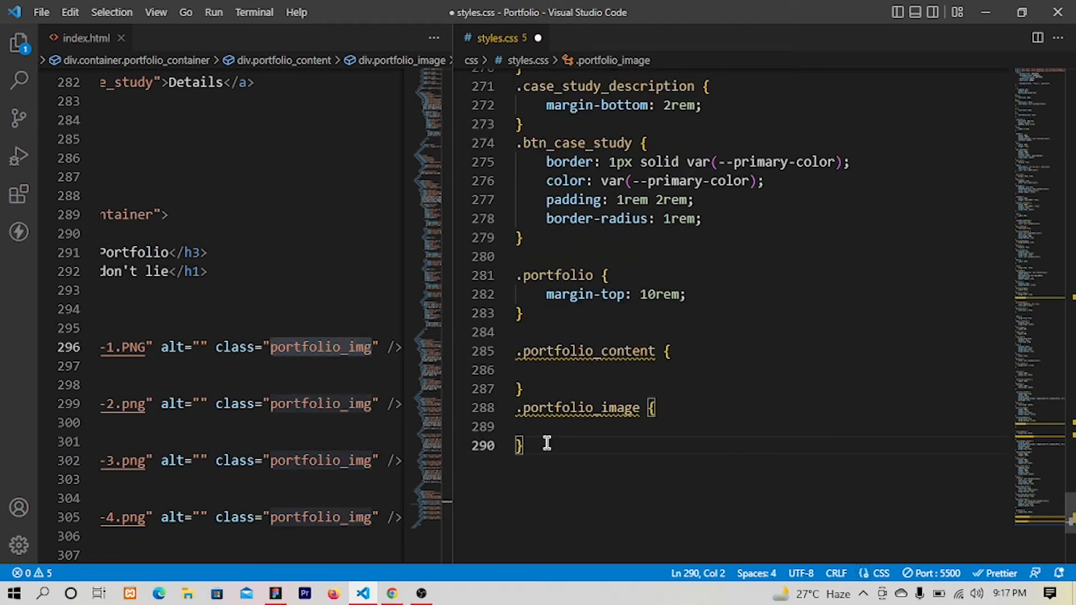
{"action": "type", "text": ".portfolio_img {"}
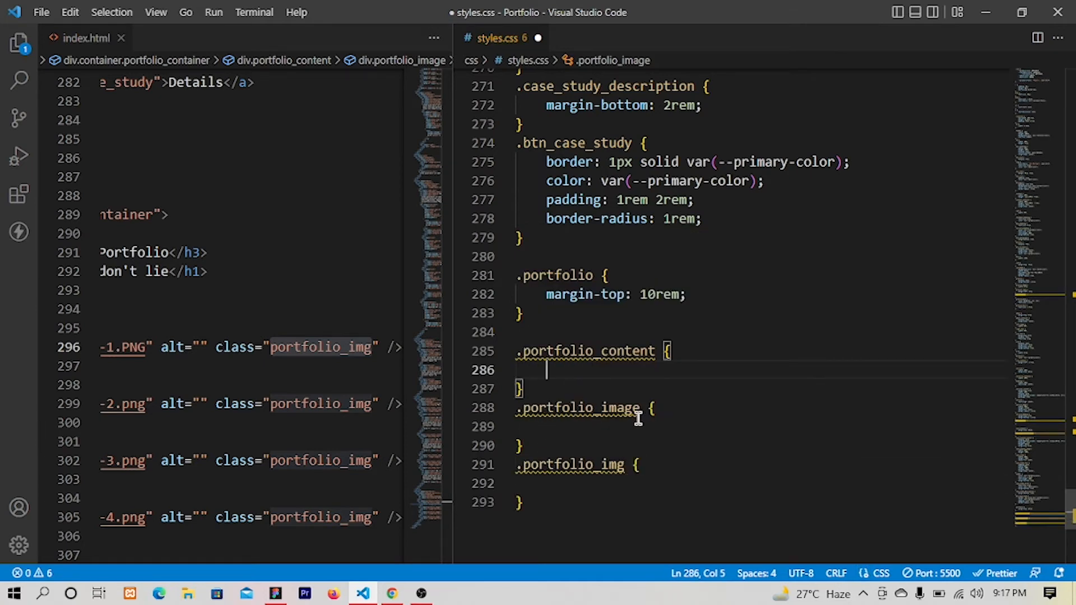
Give .portfolio_content margin-top: 3rem and begin display: grid
{"action": "type", "text": "marto"}
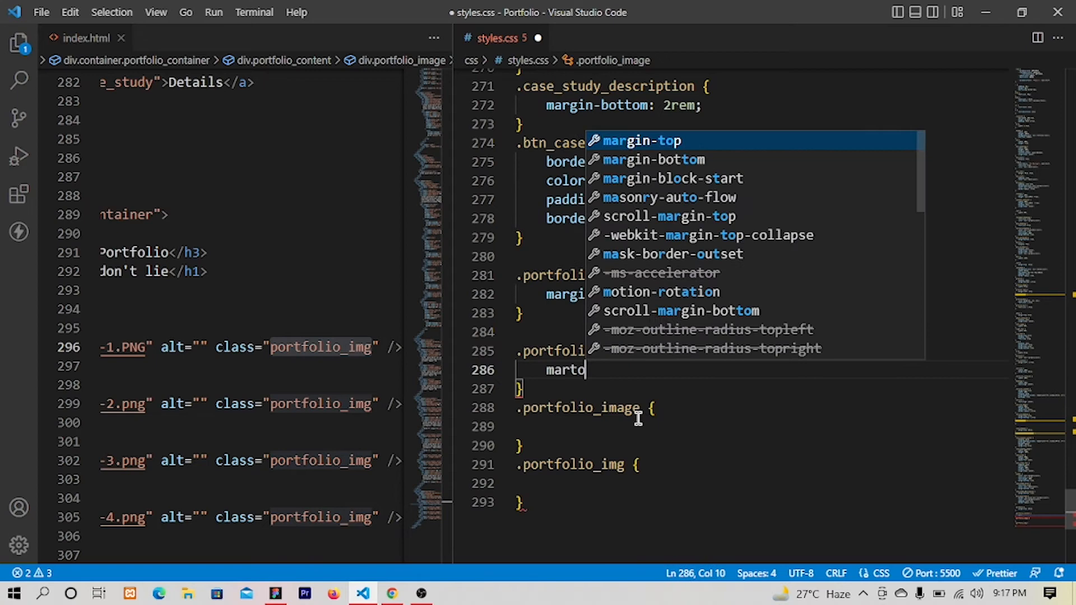
{"action": "type", "text": "margin-top: 3rem;"}
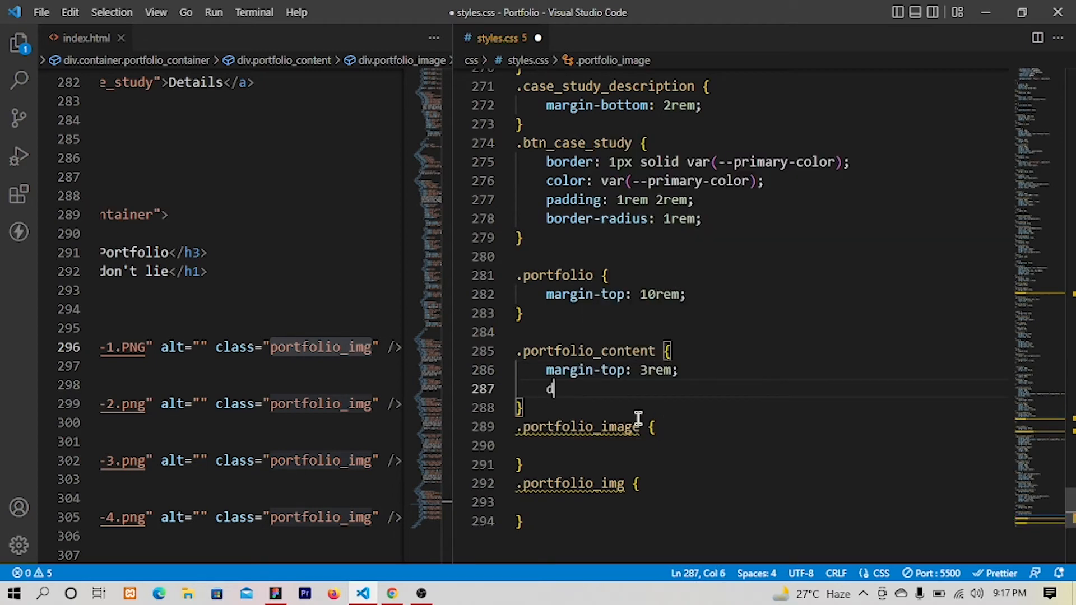
{"action": "type", "text": "display: grid;"}
{"action": "type", "text": "grid-template-columns: repeat();"}
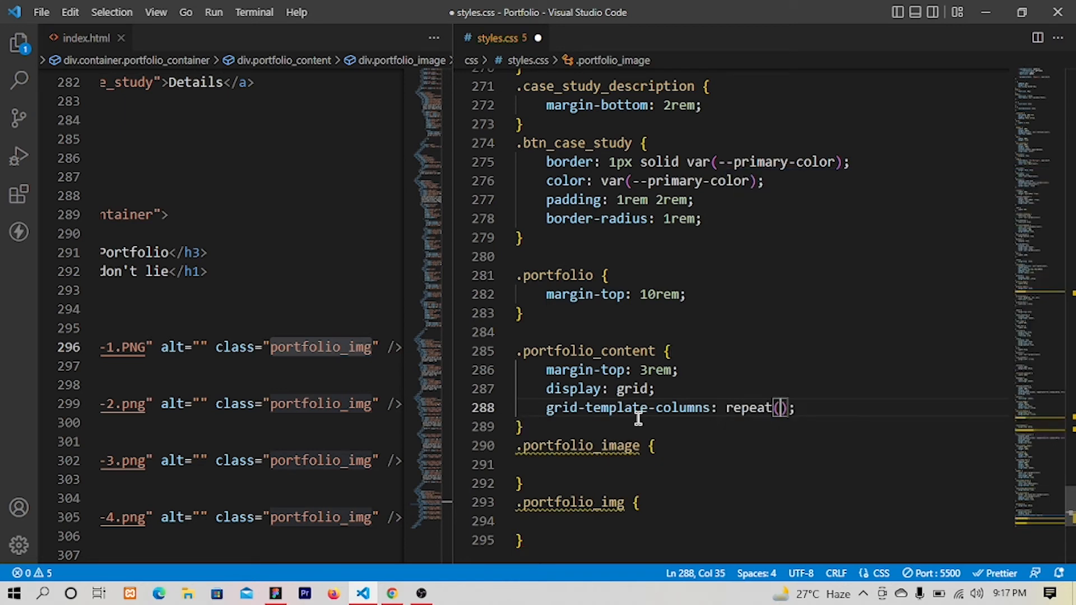
Set grid-template-columns: repeat(auto-fit, minmax(35rem, 1fr)) and grid-gap: 3rem on .portfolio_content
{"action": "type", "text": "auto-"}
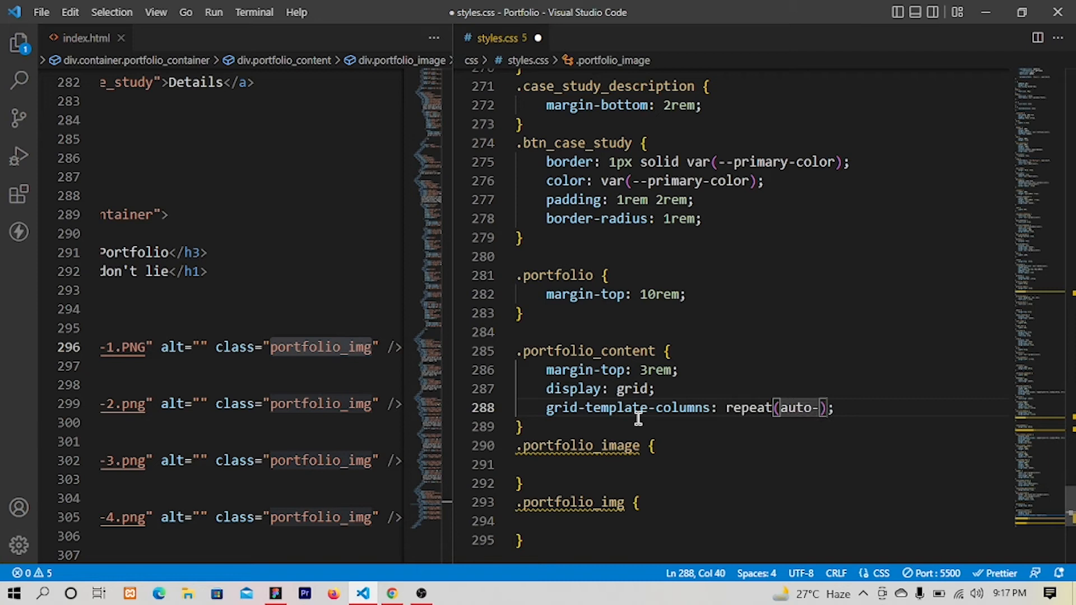
{"action": "type", "text": "fit,"}
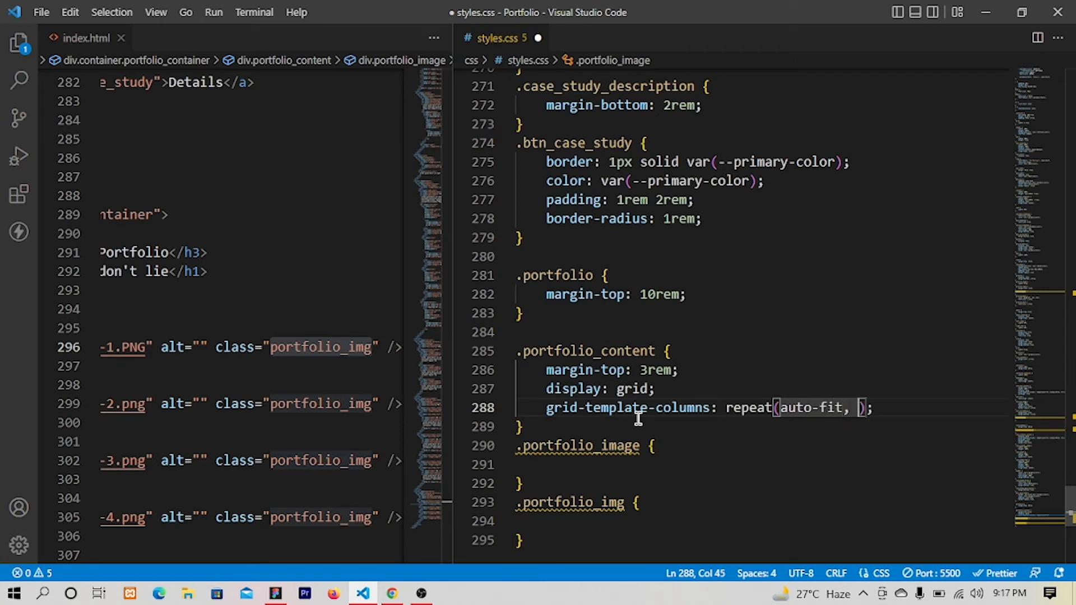
{"action": "type", "text": "minmax"}
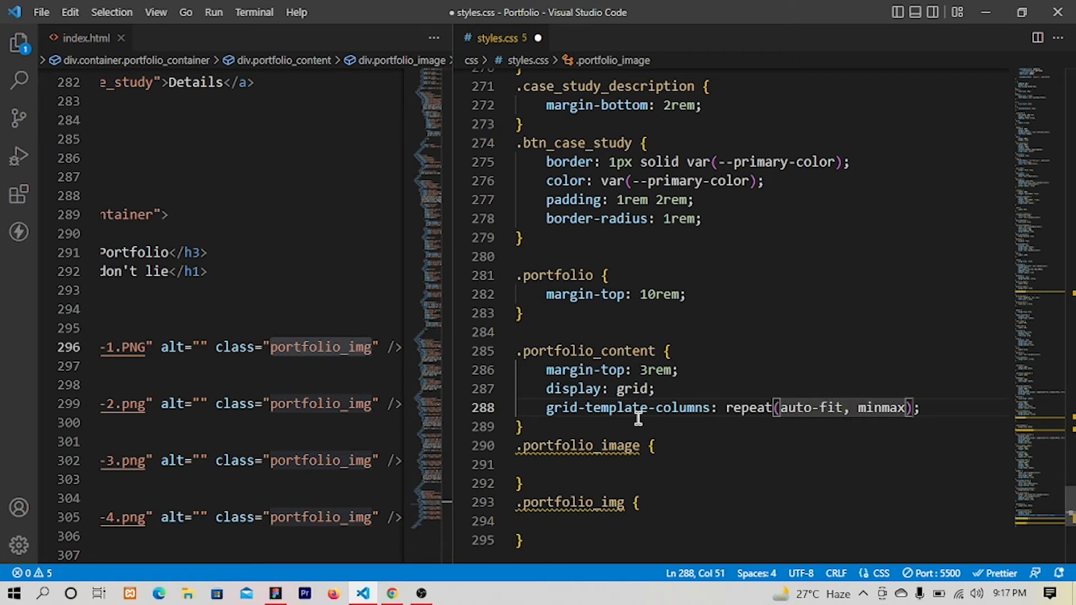
{"action": "type", "text": "35)"}
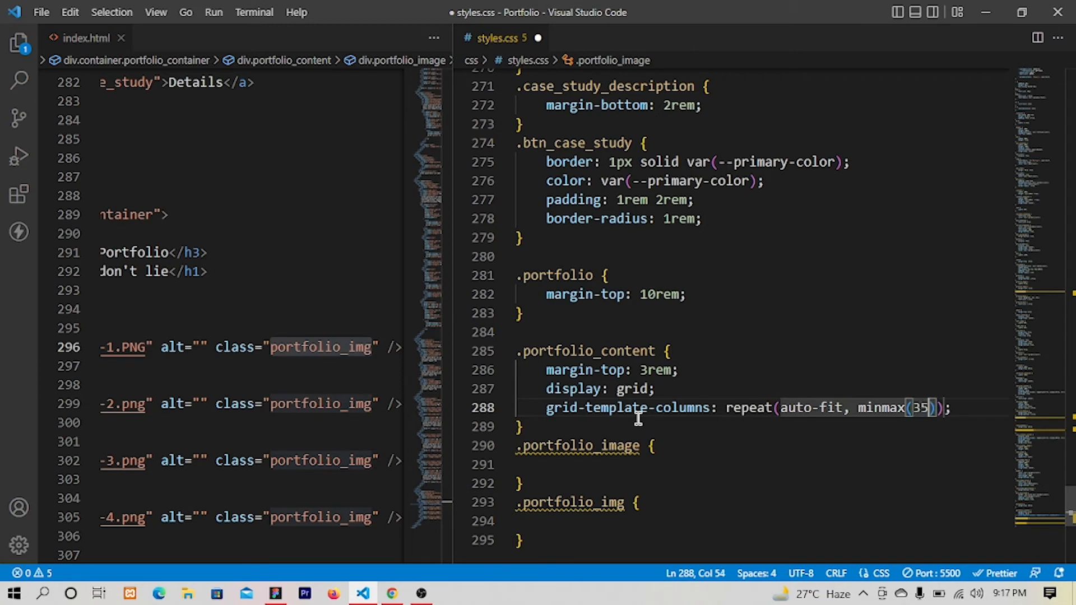
{"action": "type", "text": "rem,"}
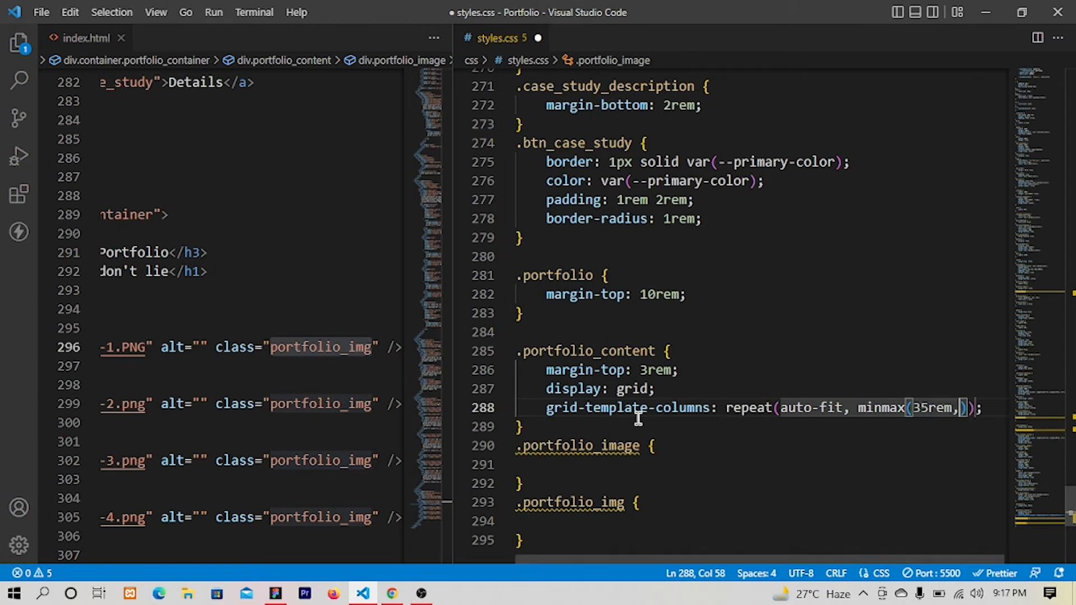
{"action": "type", "text": "1"}
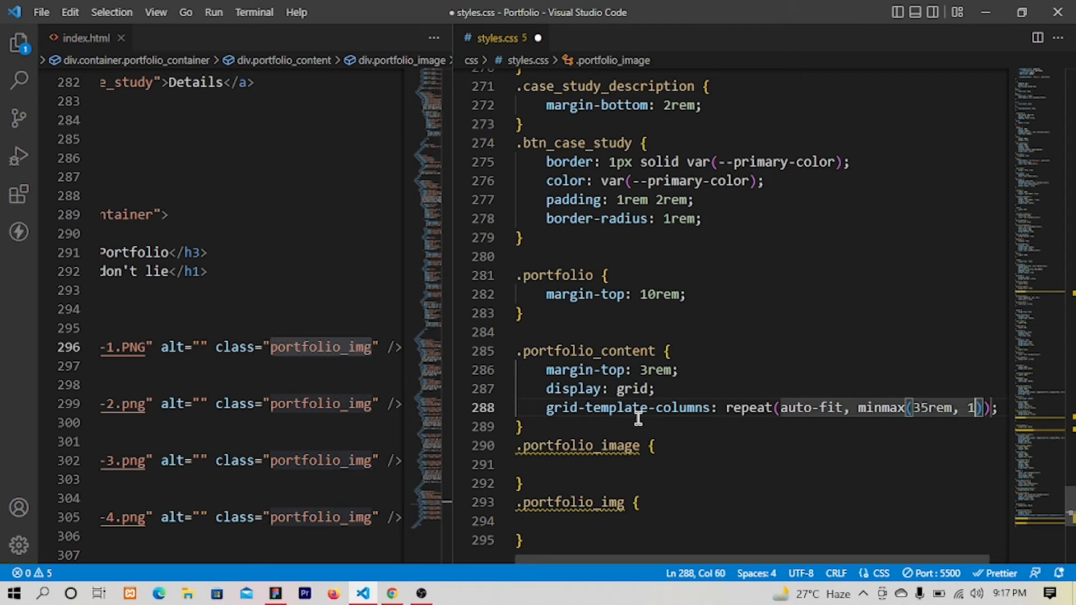
{"action": "type", "text": "re"}
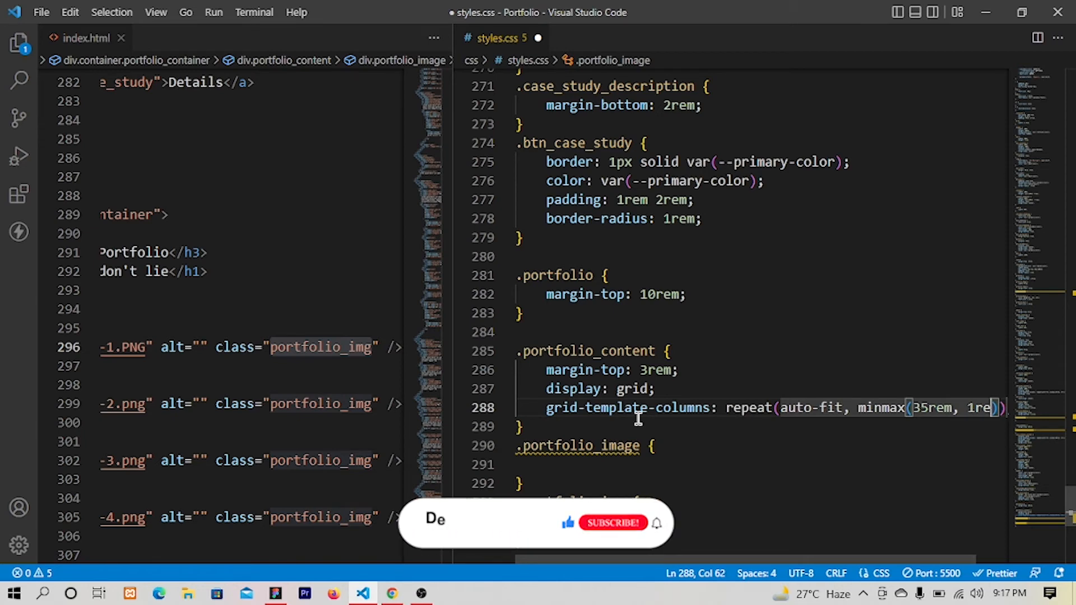
{"action": "type", "text": "fr"}
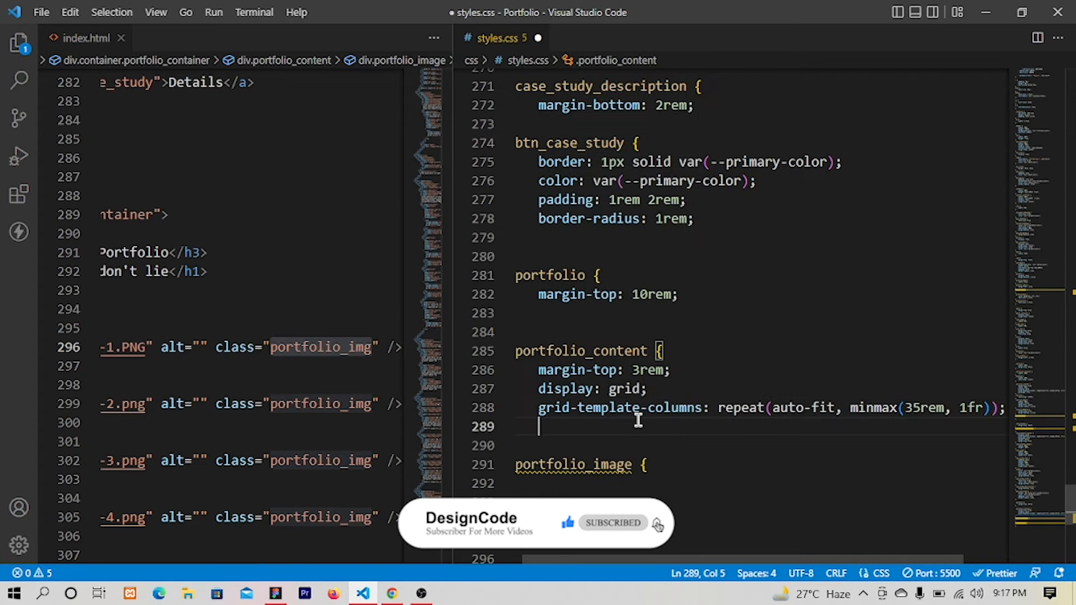
{"action": "type", "text": "gga"}
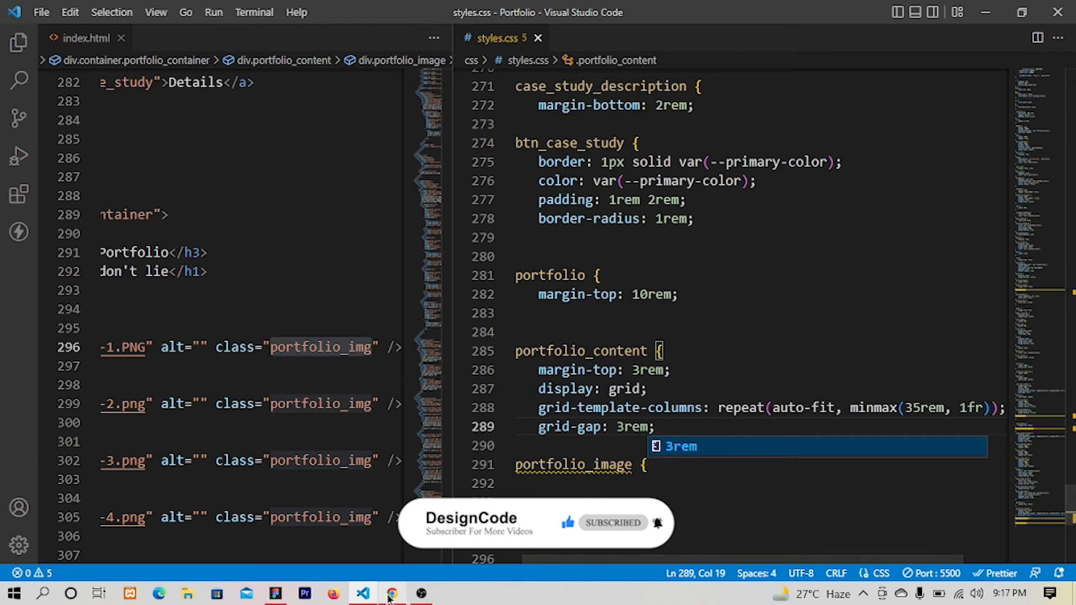
{"action": "left_click", "coordinate": [391, 593]}
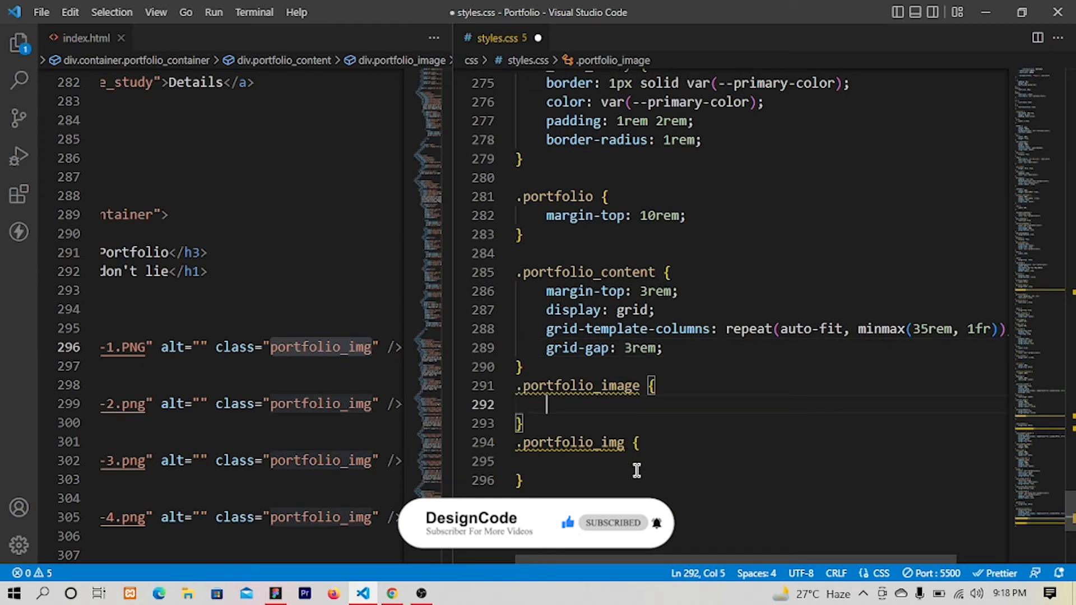
Give .portfolio_image width 100% and height 35rem
{"action": "type", "text": "width: 10;"}
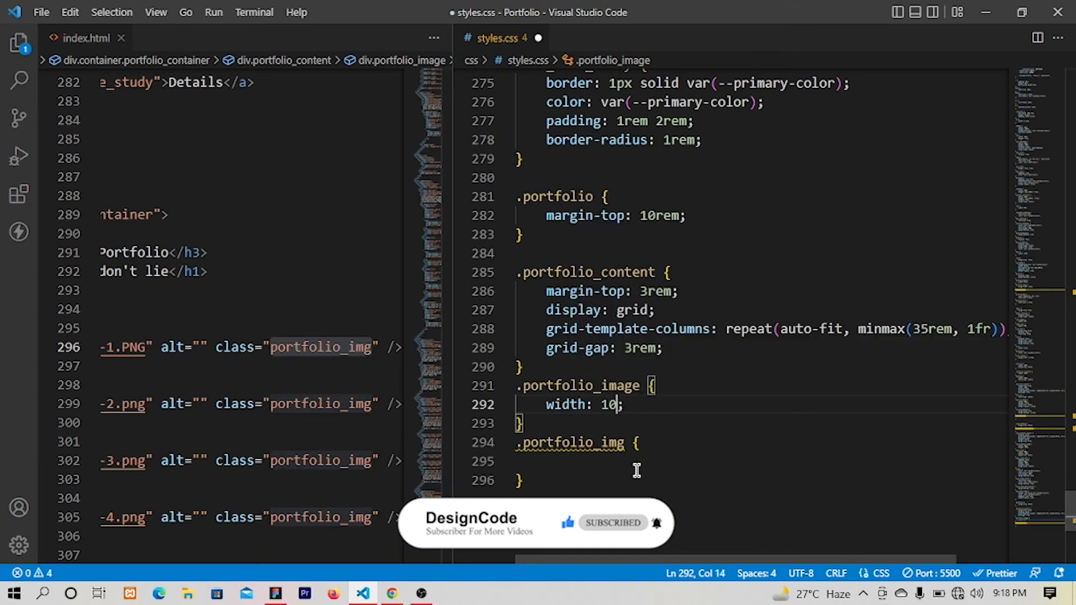
{"action": "type", "text": "height: ;"}
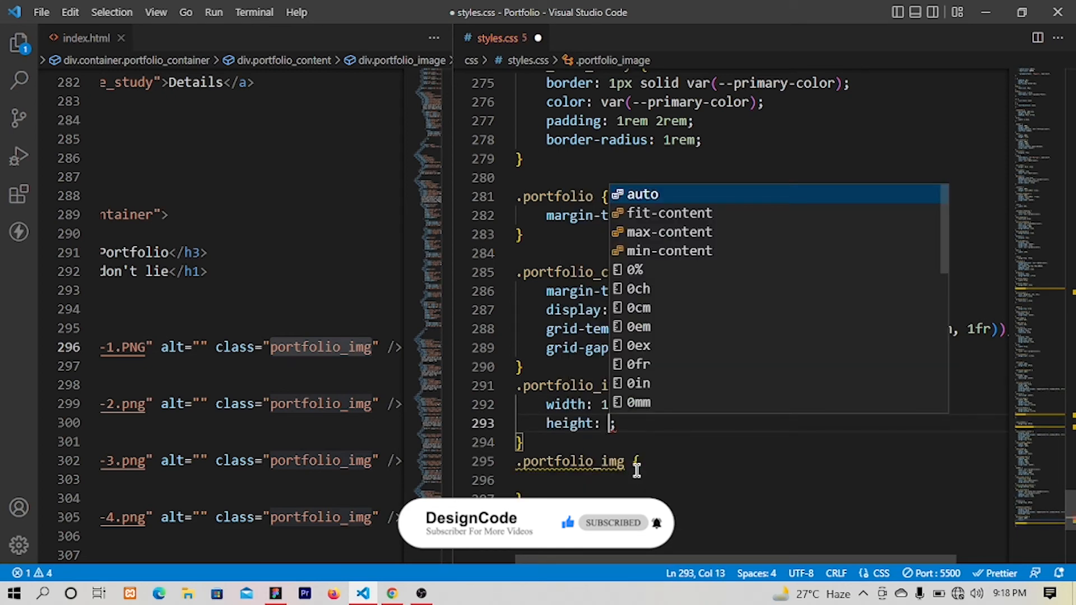
{"action": "type", "text": "35rem"}
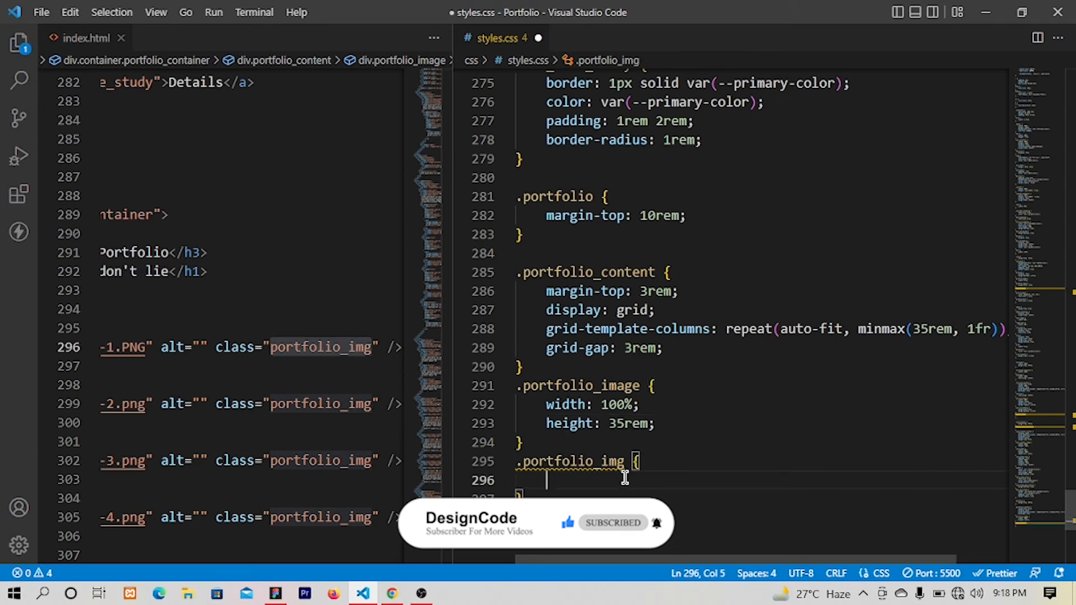
Give .portfolio_img width 100%, height 100% and object-fit cover, then save
{"action": "type", "text": "width: 100%;"}
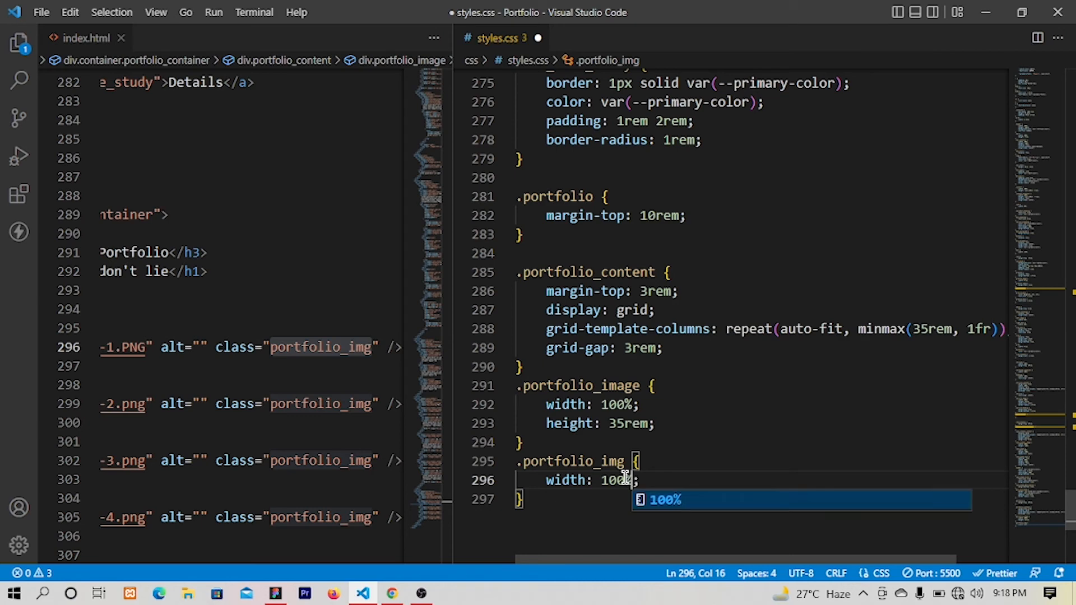
{"action": "type", "text": "heg"}
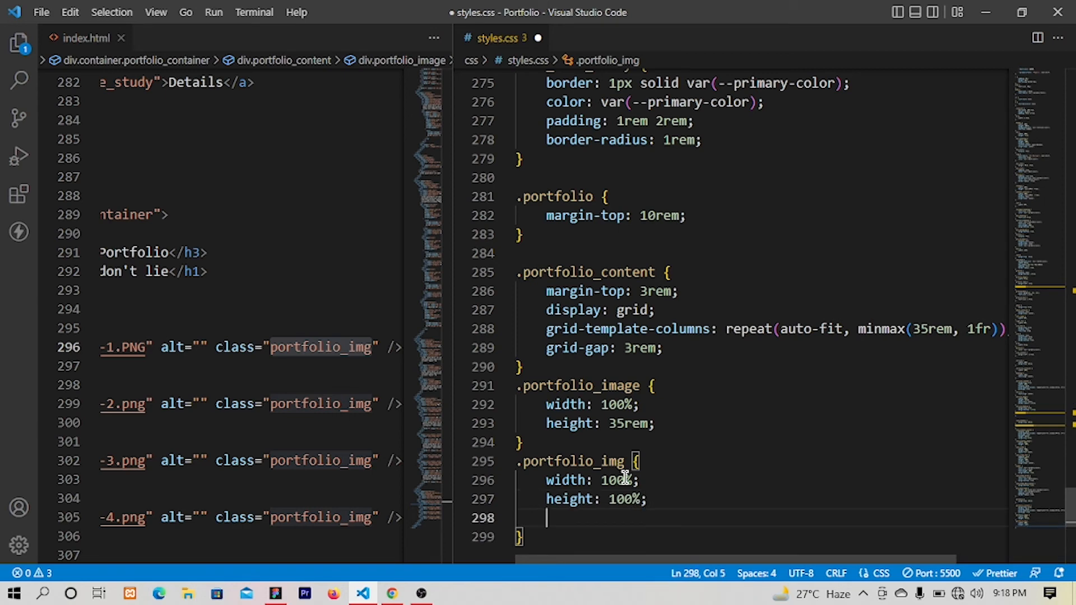
{"action": "type", "text": "ob"}
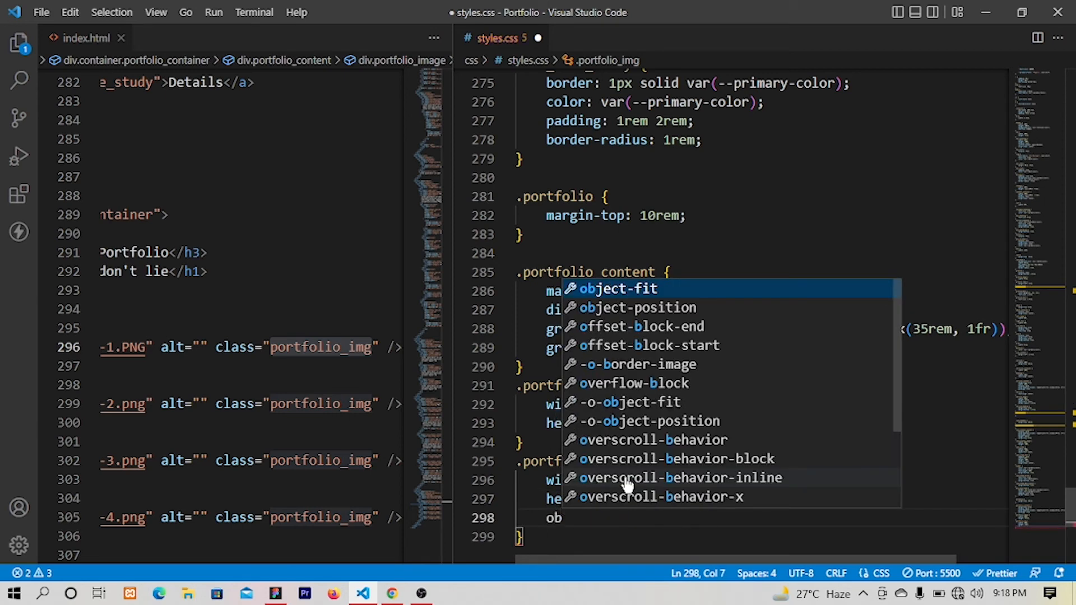
{"action": "type", "text": "object-fit: cover;"}
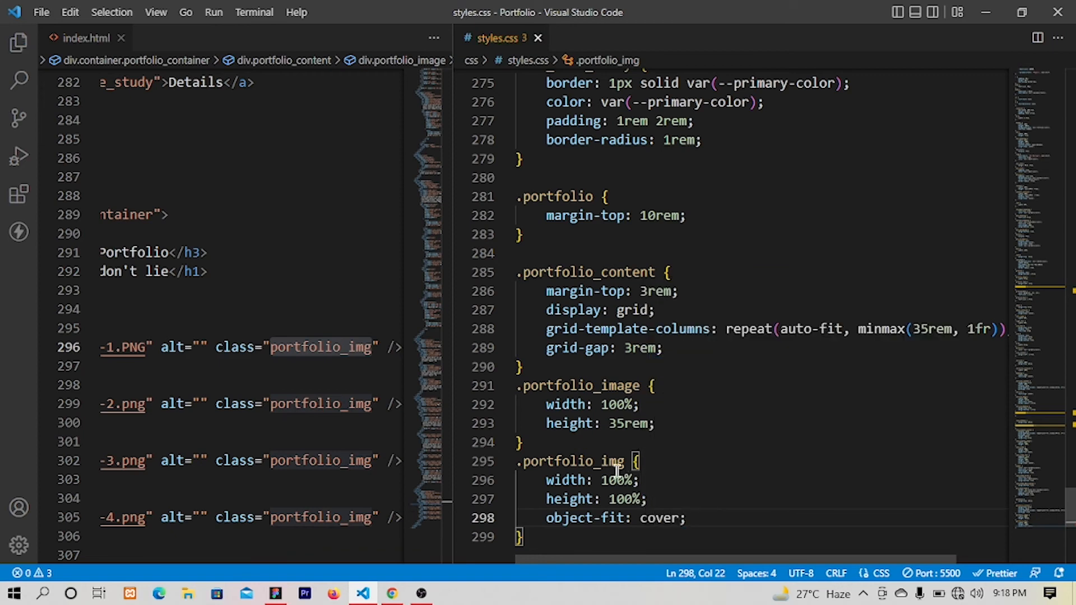
Check the two-column portfolio grid in Chrome and return to styles.css
{"action": "left_click", "coordinate": [391, 594]}
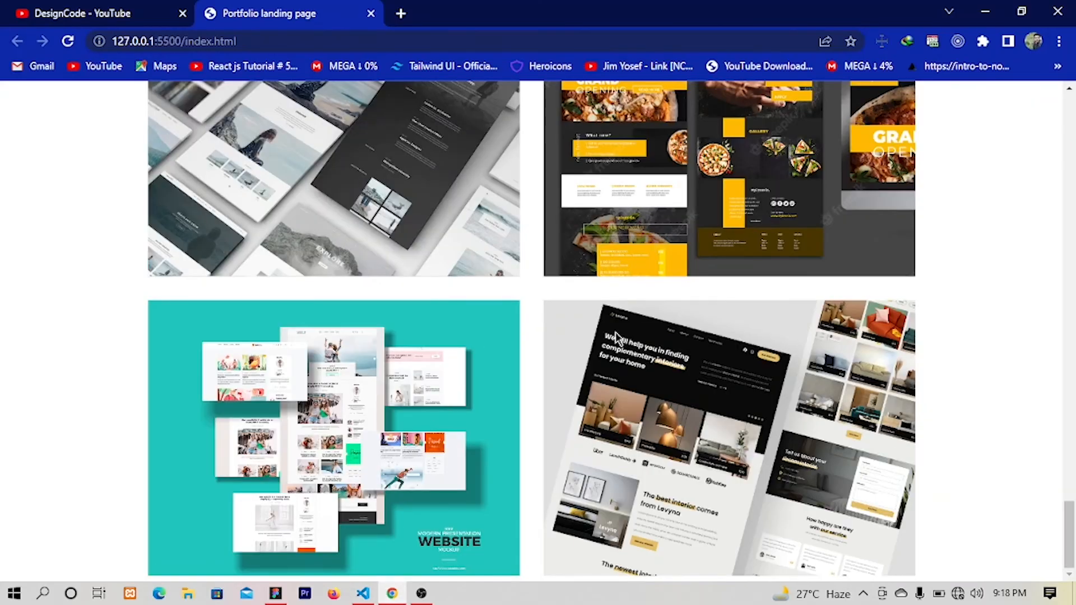
{"action": "scroll", "scroll_direction": "up", "scroll_amount": 3}
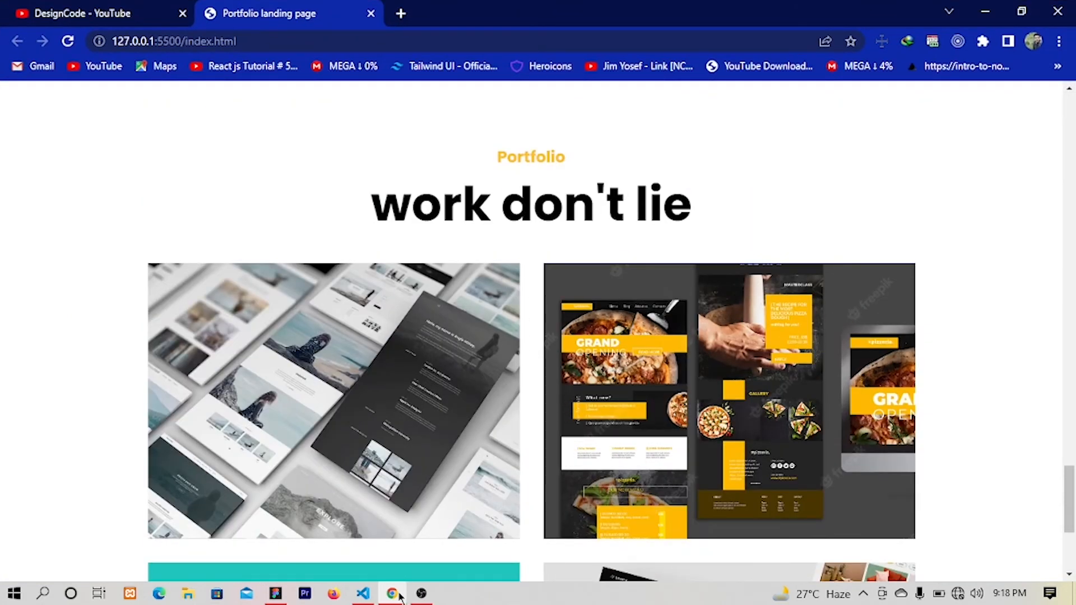
{"action": "left_click", "coordinate": [363, 593]}
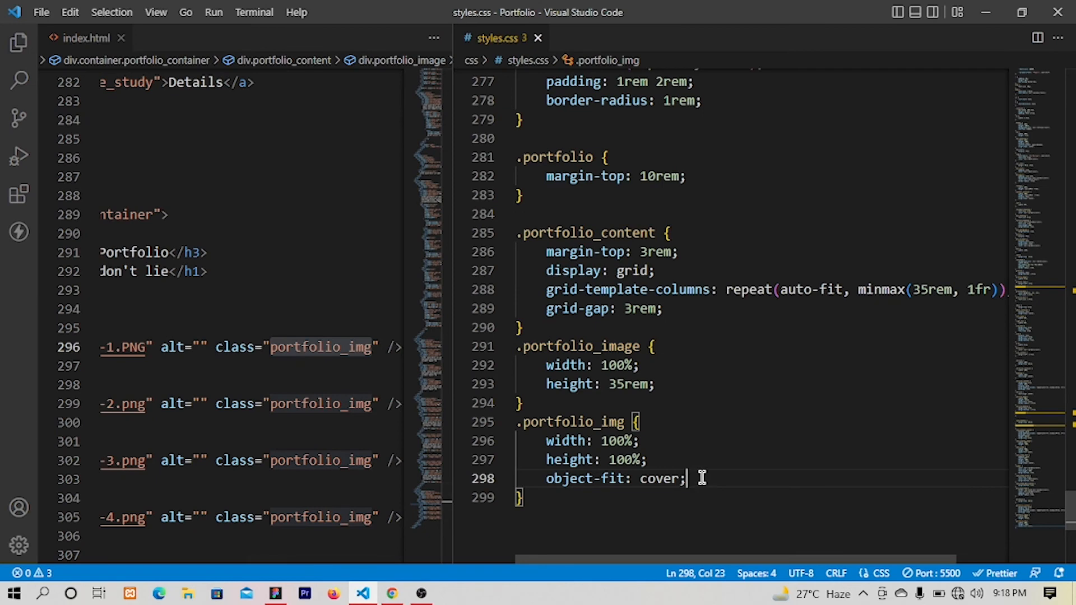
Add border-radius 1.5rem to .portfolio_img and save
{"action": "key", "text": "Enter"}
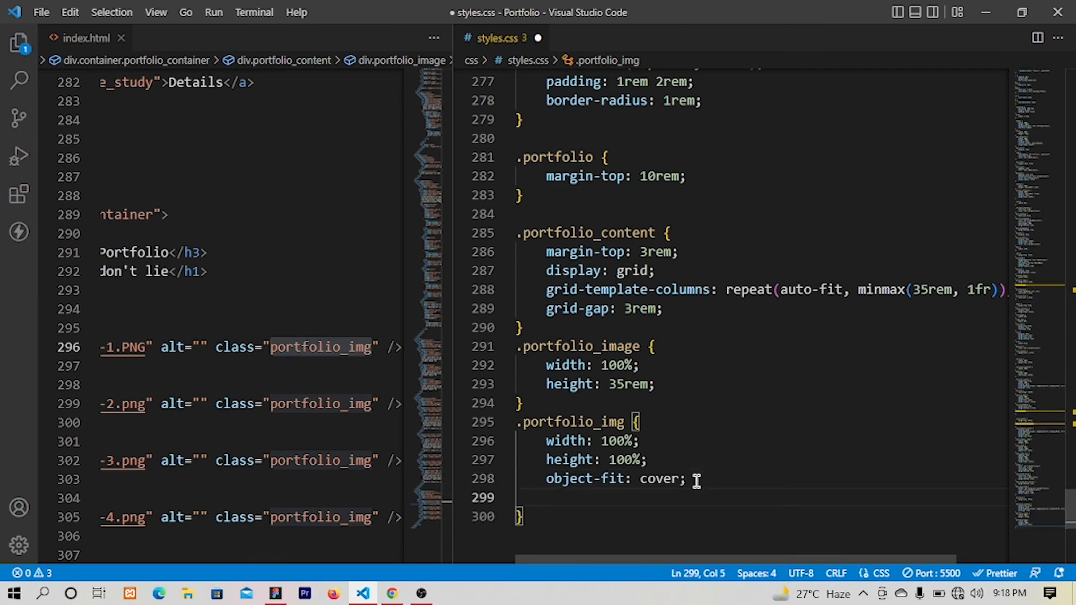
{"action": "type", "text": "borr"}
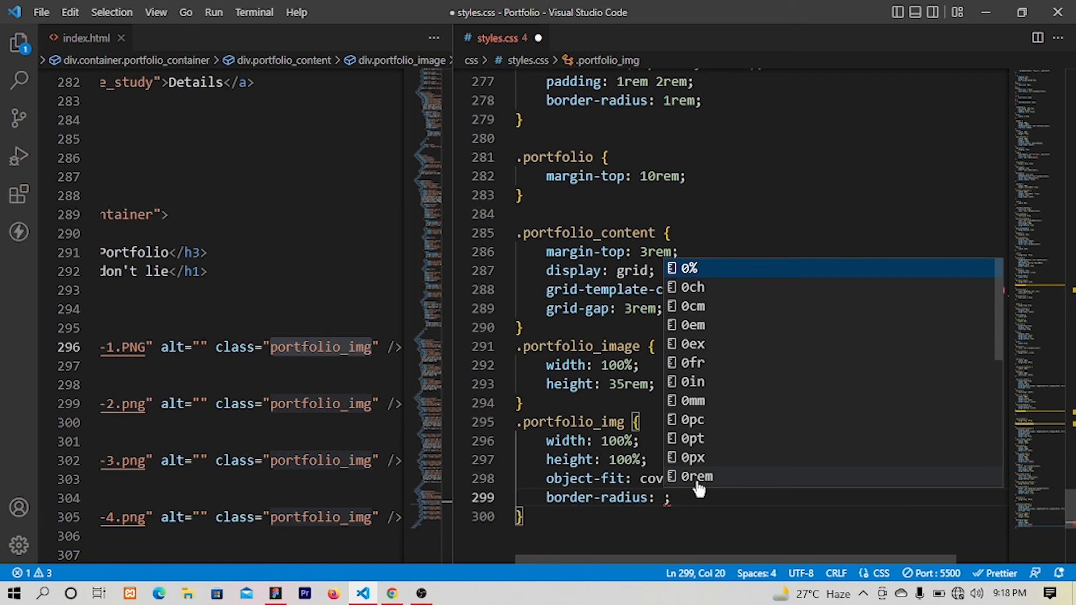
{"action": "type", "text": "1.5rem"}
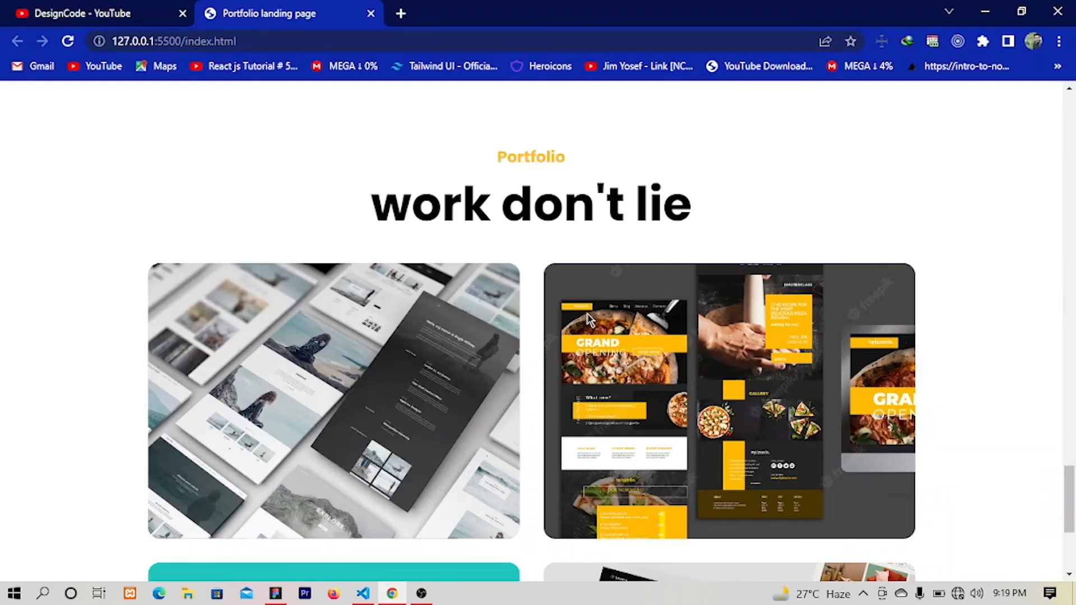
Scroll through the portfolio grid to check the rounded image corners
{"action": "scroll", "scroll_direction": "down", "scroll_amount": 3}
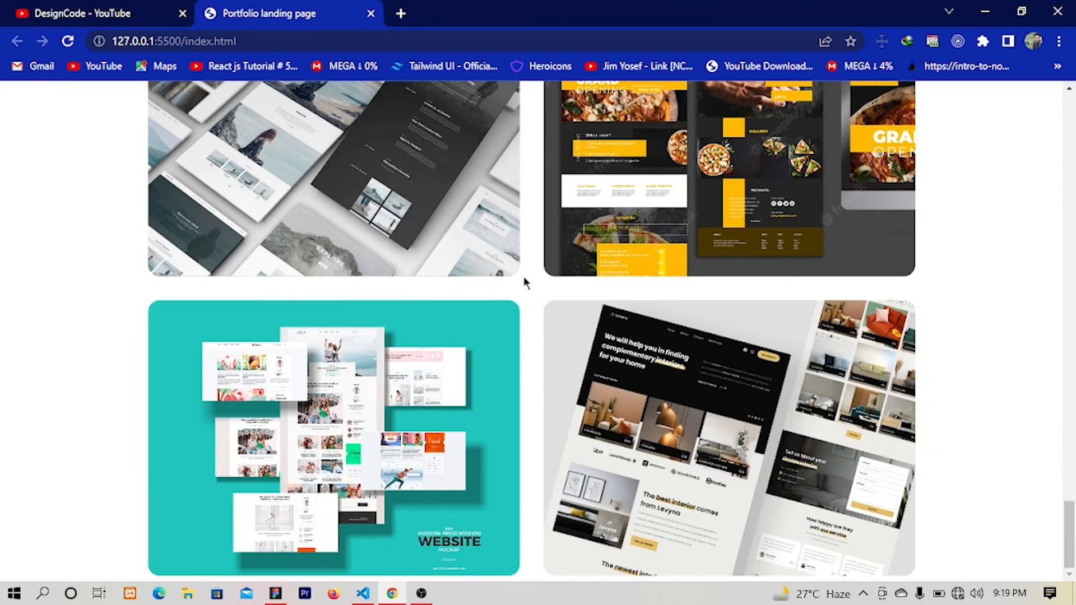
{"action": "mouse_move", "coordinate": [538, 284]}
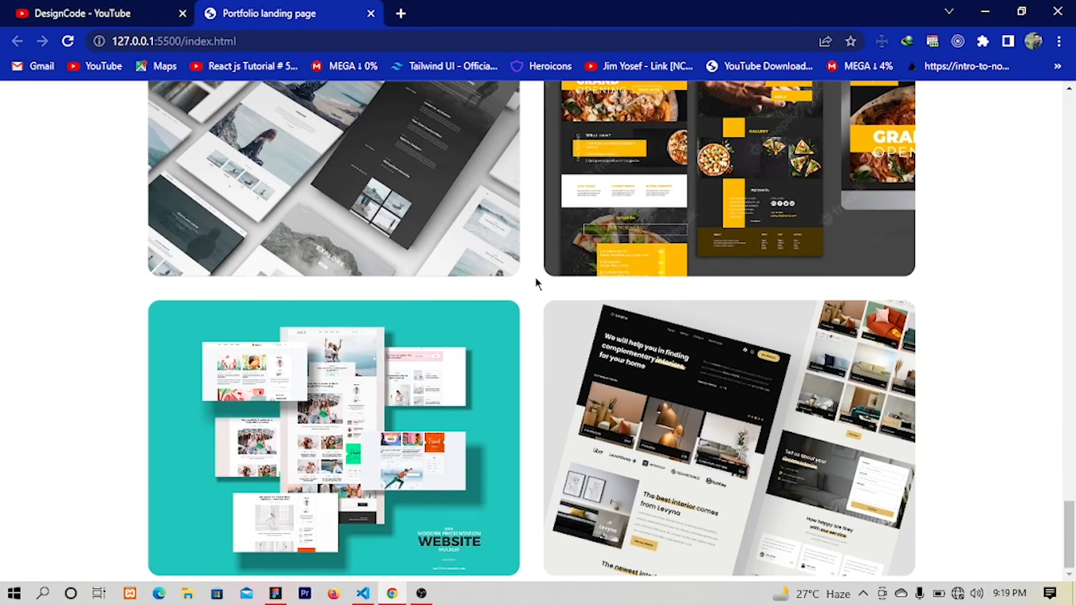
{"action": "mouse_move", "coordinate": [539, 288]}
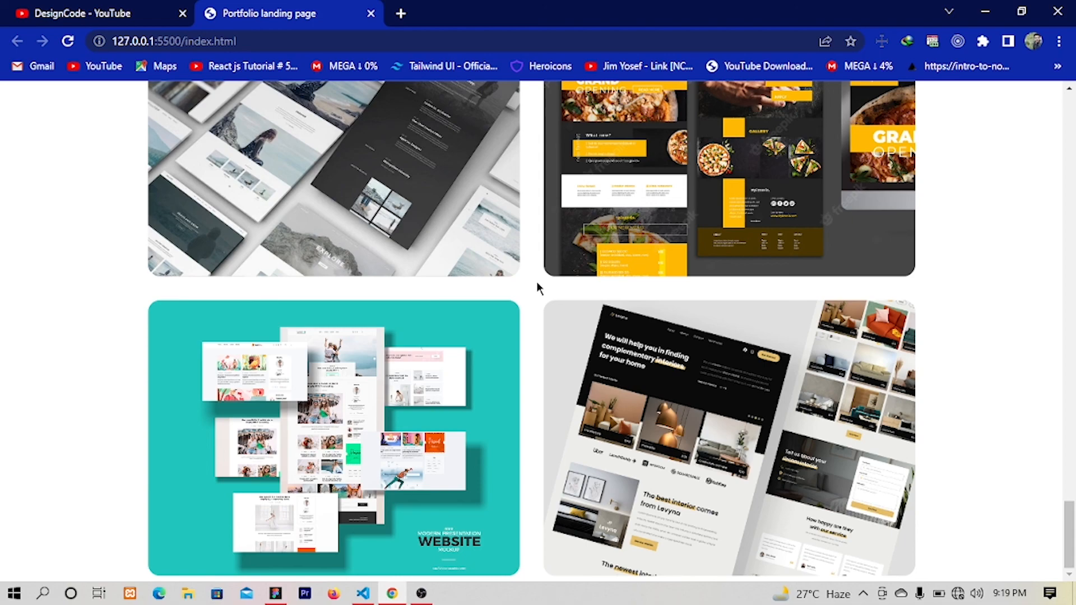